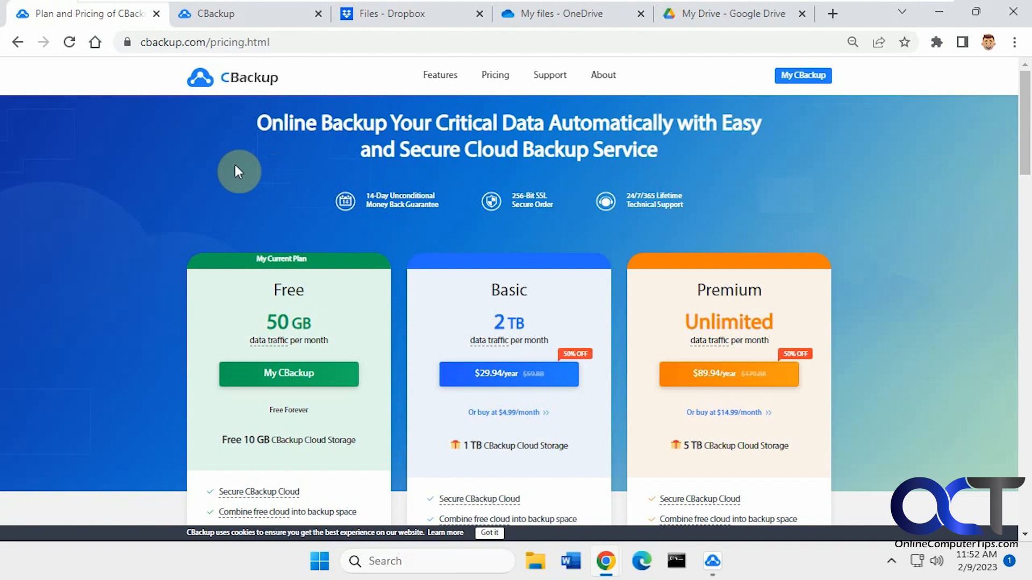
{"action": "mouse_move", "coordinate": [212, 174]}
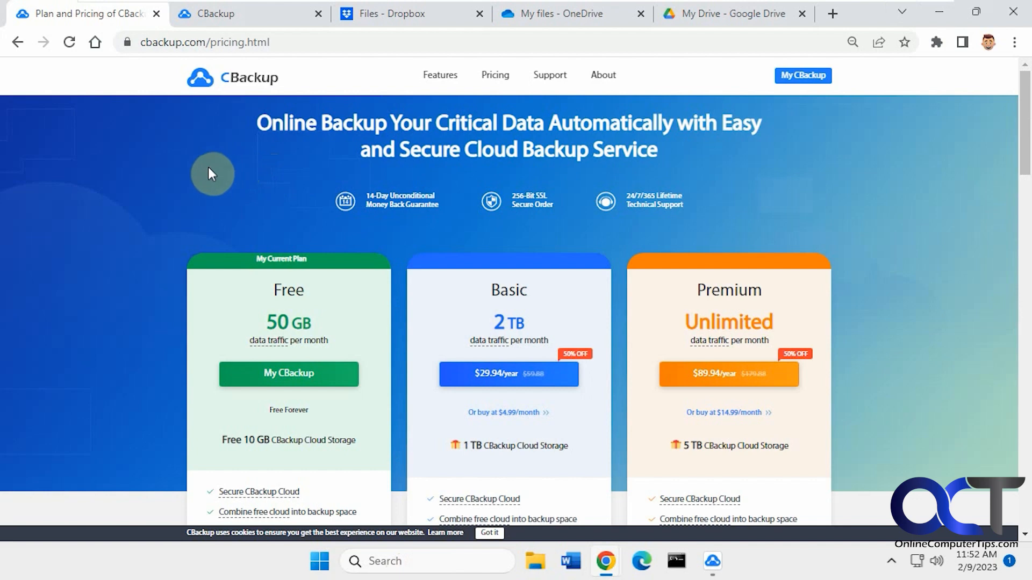
{"action": "mouse_move", "coordinate": [170, 294]}
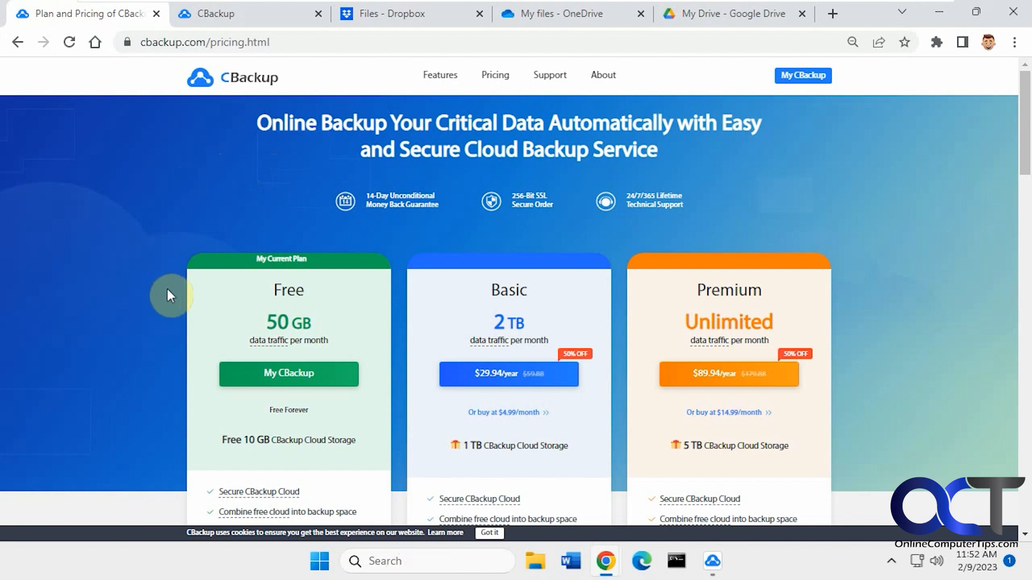
{"action": "mouse_move", "coordinate": [356, 297]}
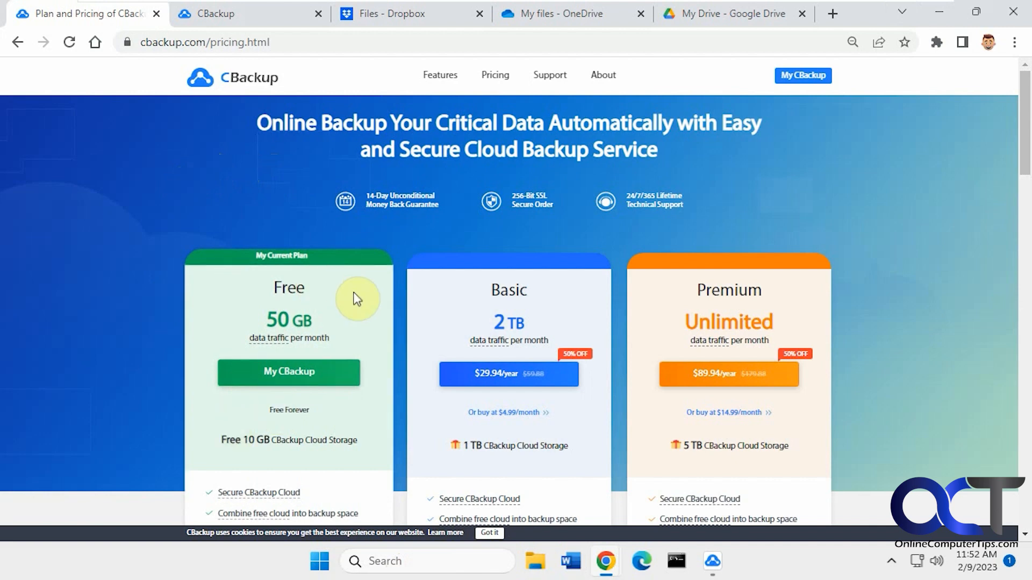
{"action": "mouse_move", "coordinate": [362, 465]}
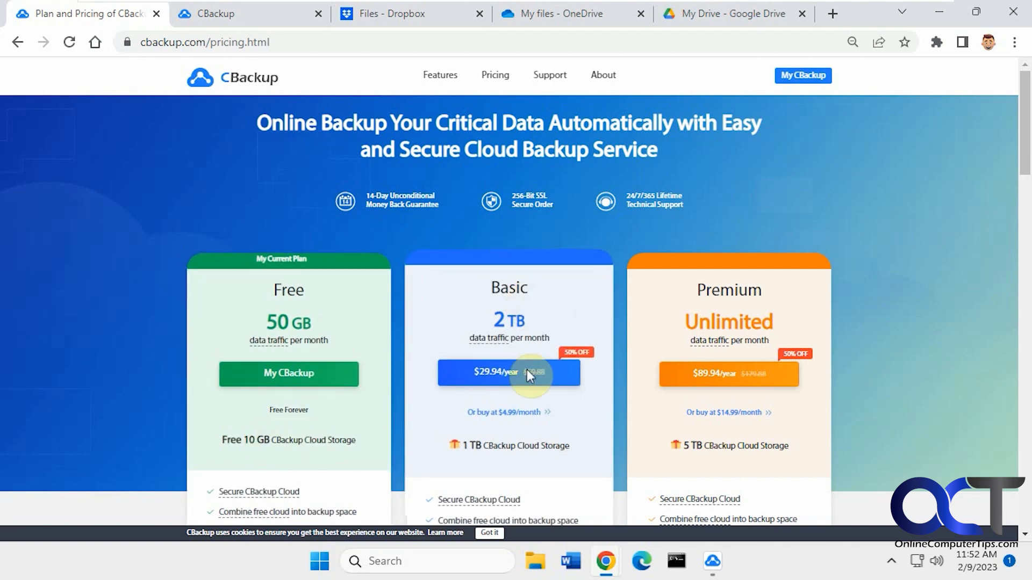
{"action": "mouse_move", "coordinate": [686, 459]}
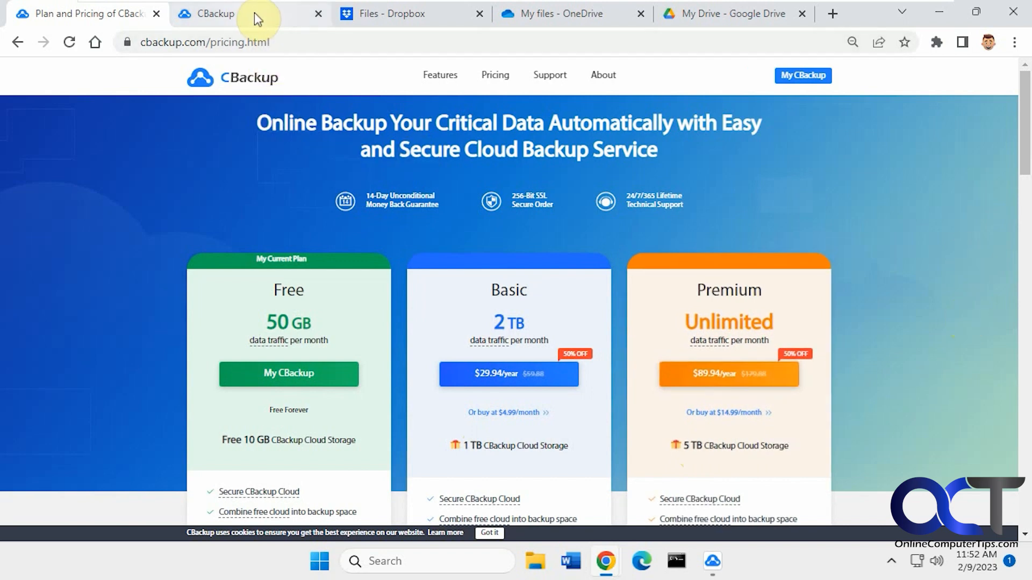
Switch to the CBackup web tab and launch the desktop app on its empty Task List
{"action": "left_click", "coordinate": [212, 13]}
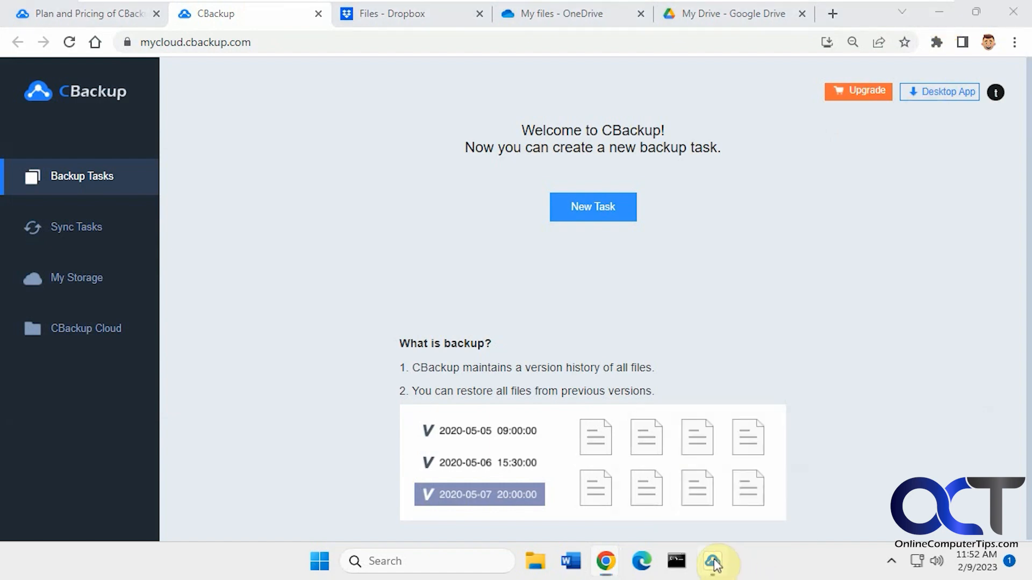
{"action": "left_click", "coordinate": [712, 562]}
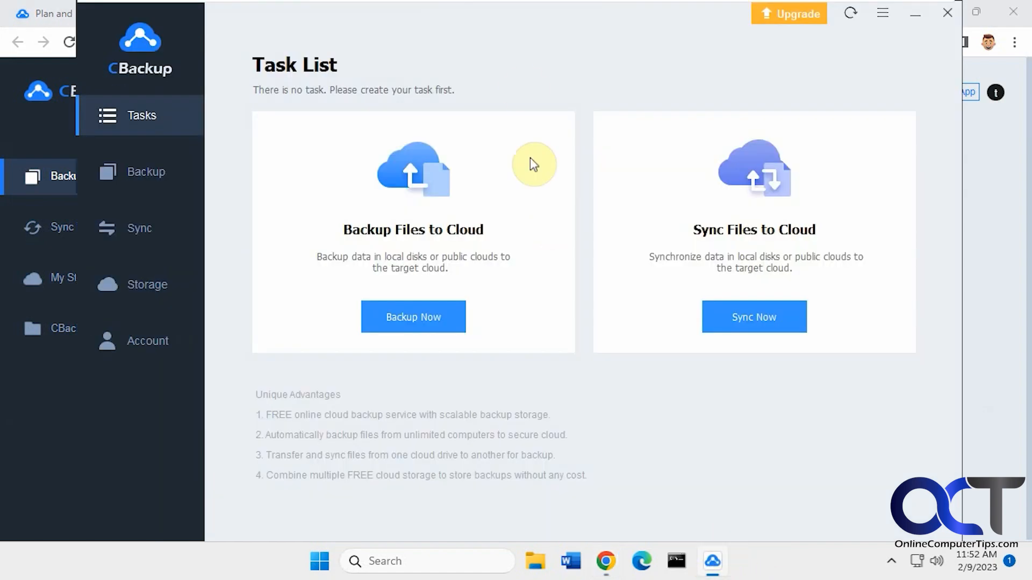
{"action": "mouse_move", "coordinate": [527, 74]}
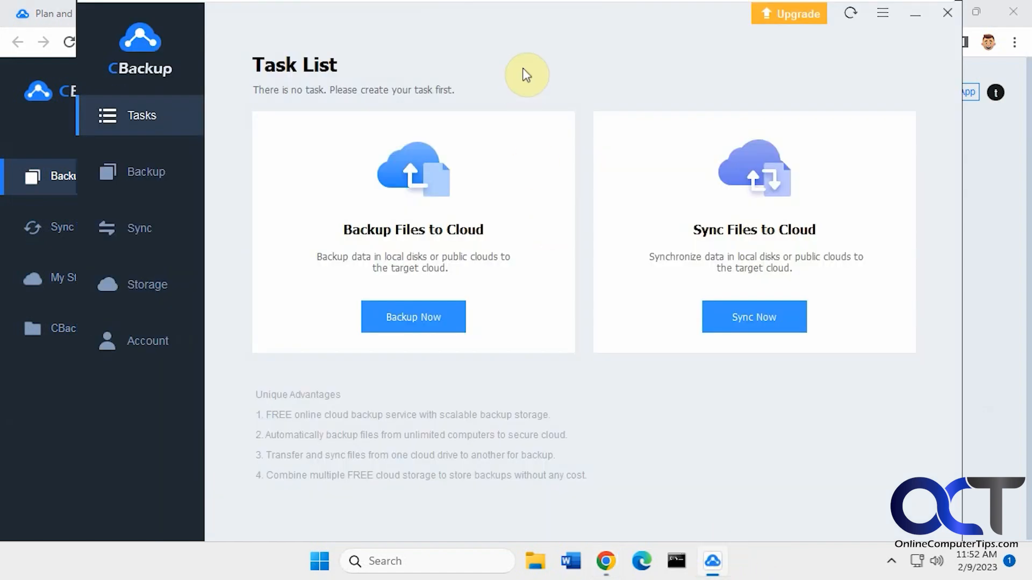
{"action": "mouse_move", "coordinate": [550, 75]}
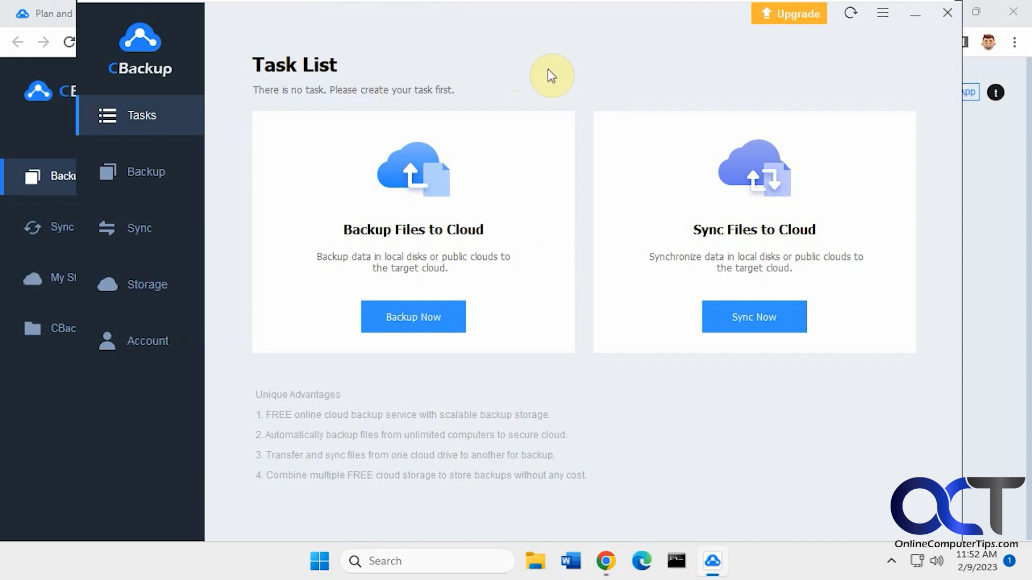
{"action": "mouse_move", "coordinate": [538, 72]}
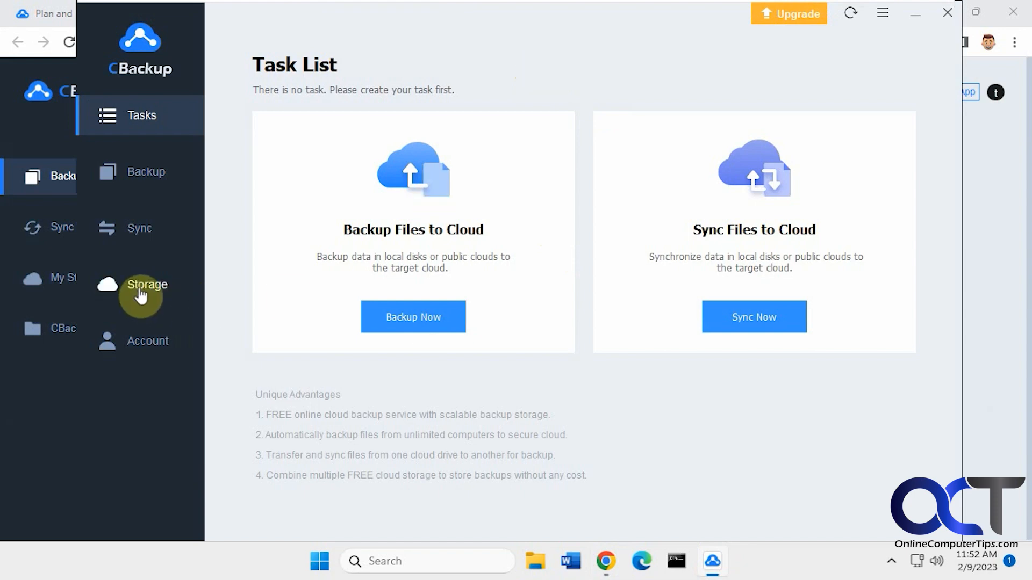
Show My Storage listing CBackup Cloud, Combined Cloud, Dropbox, Google Drive and OneDrive usage
{"action": "left_click", "coordinate": [140, 284]}
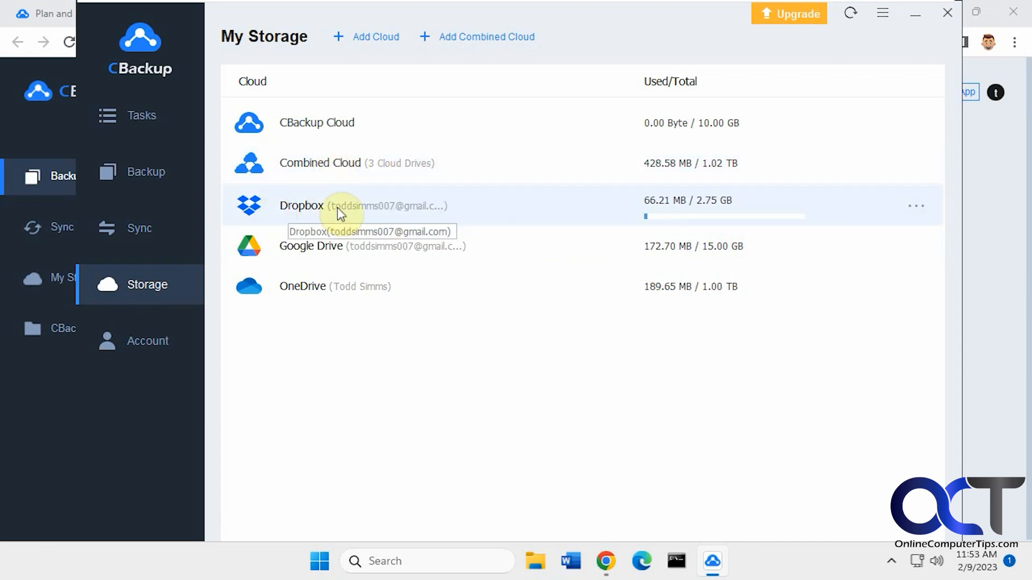
{"action": "mouse_move", "coordinate": [326, 299]}
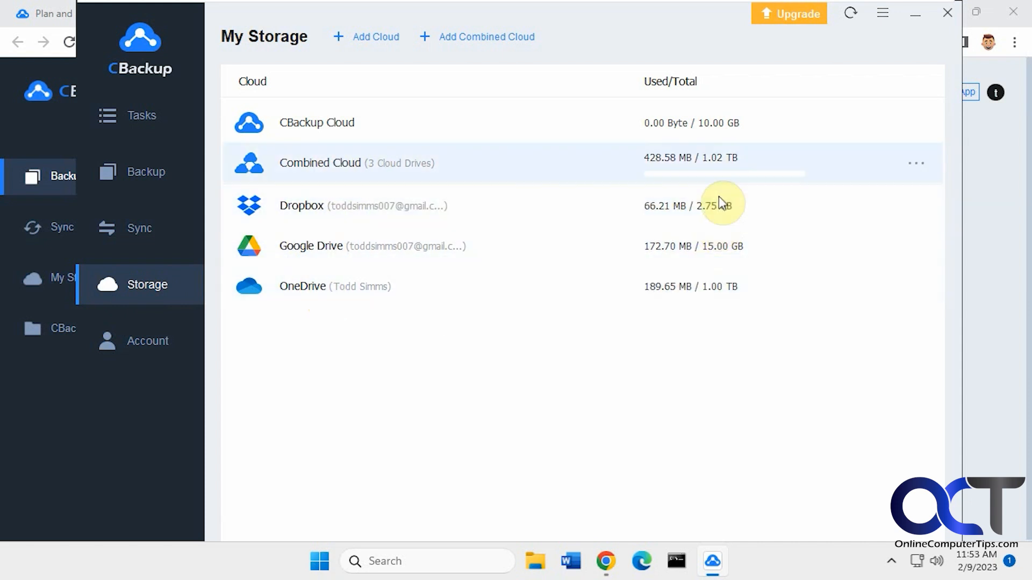
{"action": "mouse_move", "coordinate": [721, 163]}
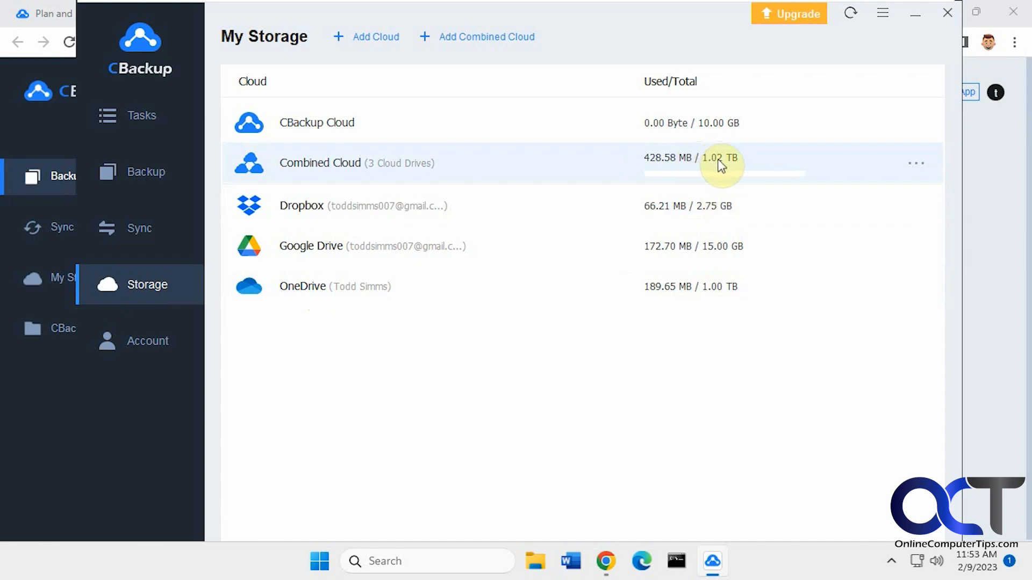
{"action": "mouse_move", "coordinate": [716, 205]}
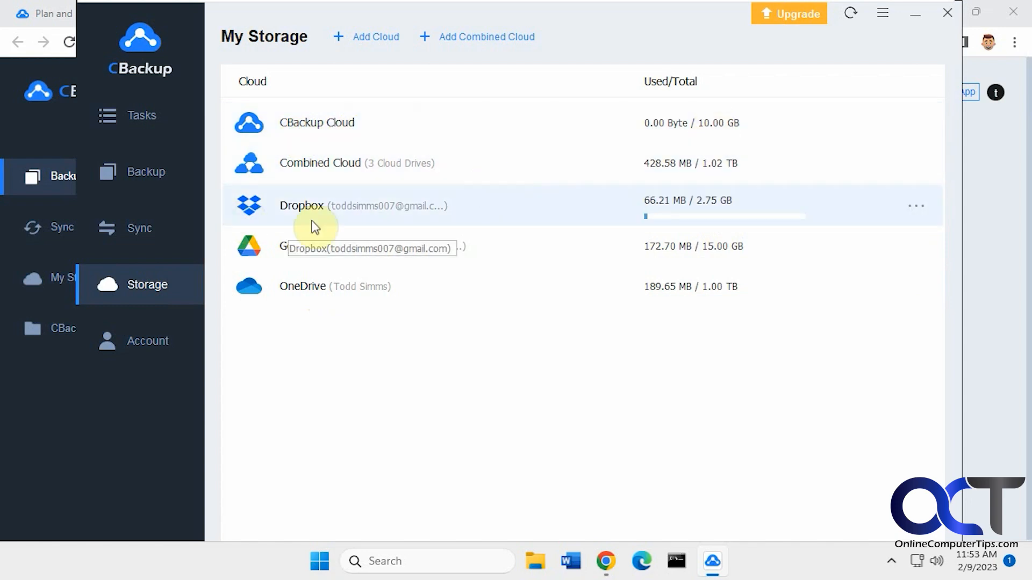
{"action": "mouse_move", "coordinate": [339, 292]}
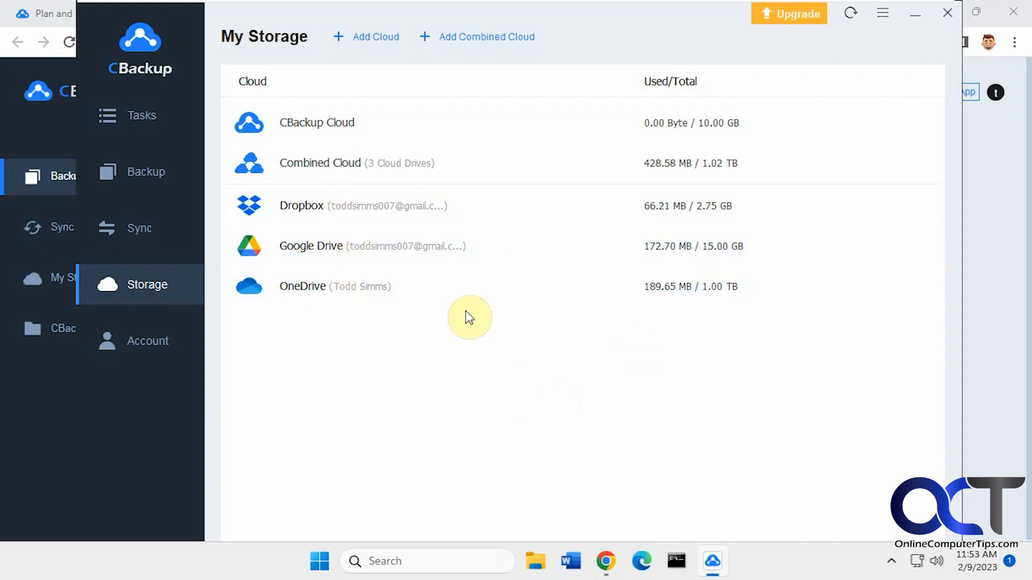
{"action": "mouse_move", "coordinate": [345, 292]}
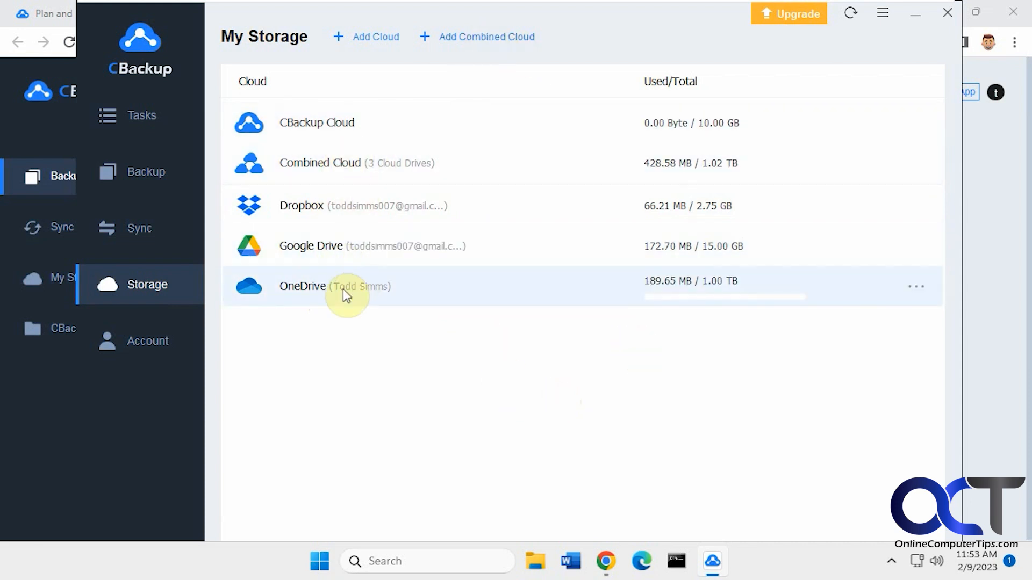
{"action": "mouse_move", "coordinate": [479, 294]}
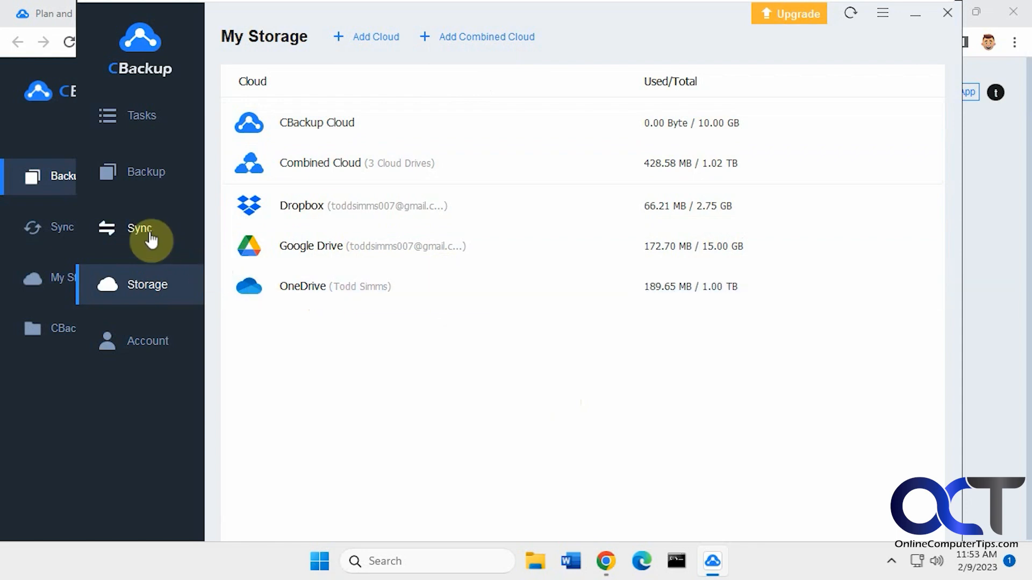
Preview the Sync PC to Public Cloud setup, then return to the sync task types
{"action": "left_click", "coordinate": [139, 228]}
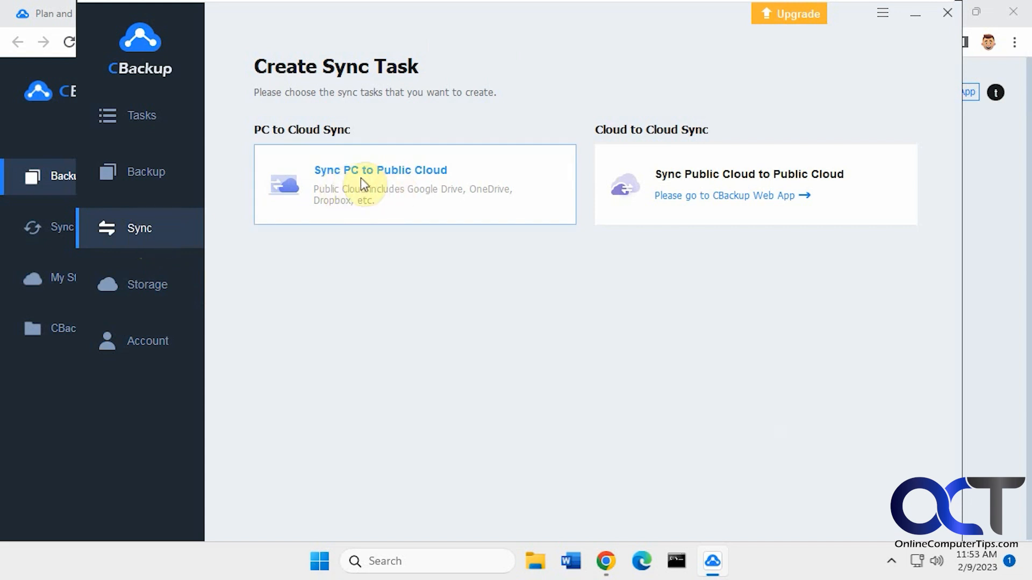
{"action": "left_click", "coordinate": [379, 170]}
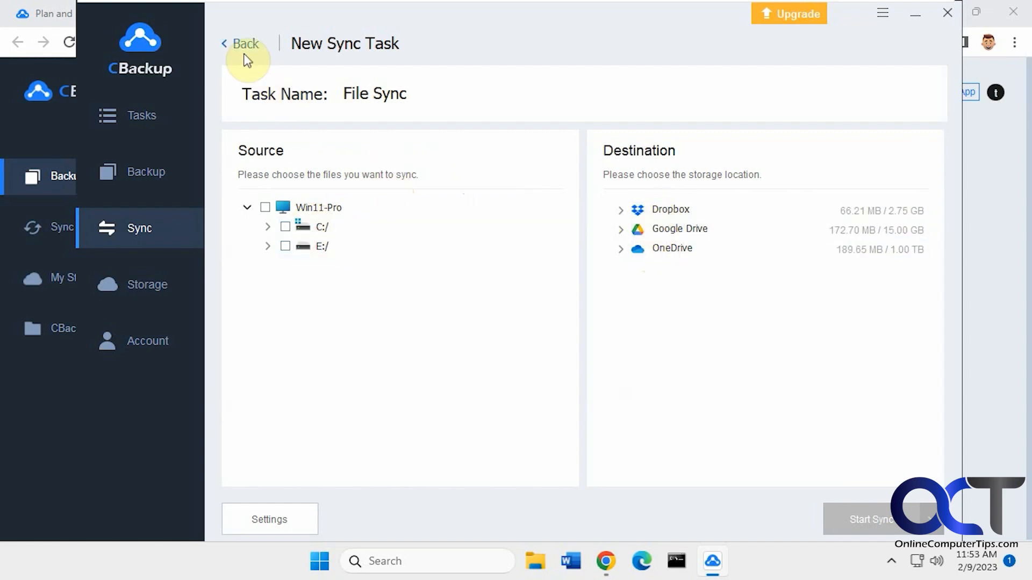
{"action": "left_click", "coordinate": [242, 43]}
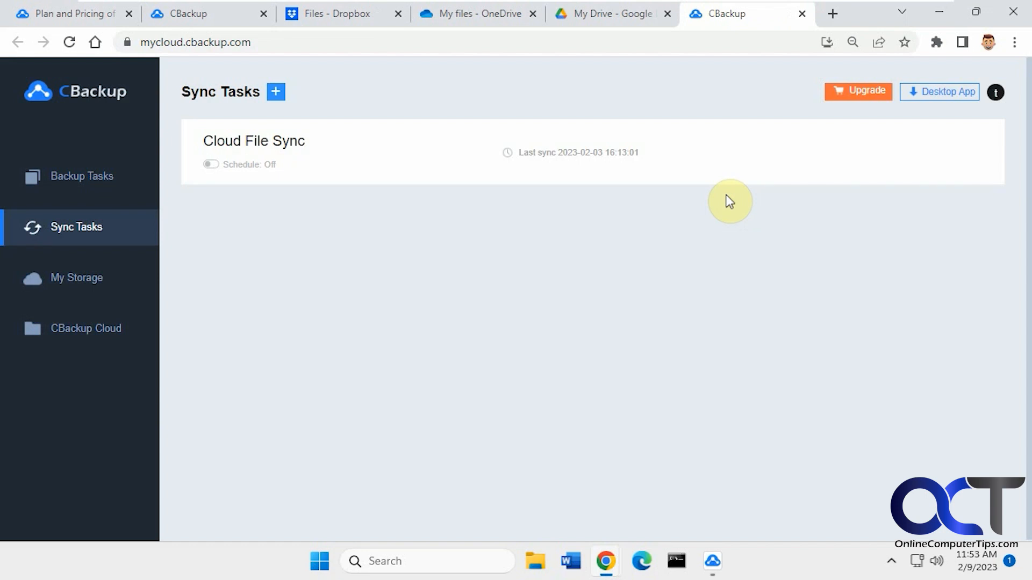
{"action": "mouse_move", "coordinate": [322, 119]}
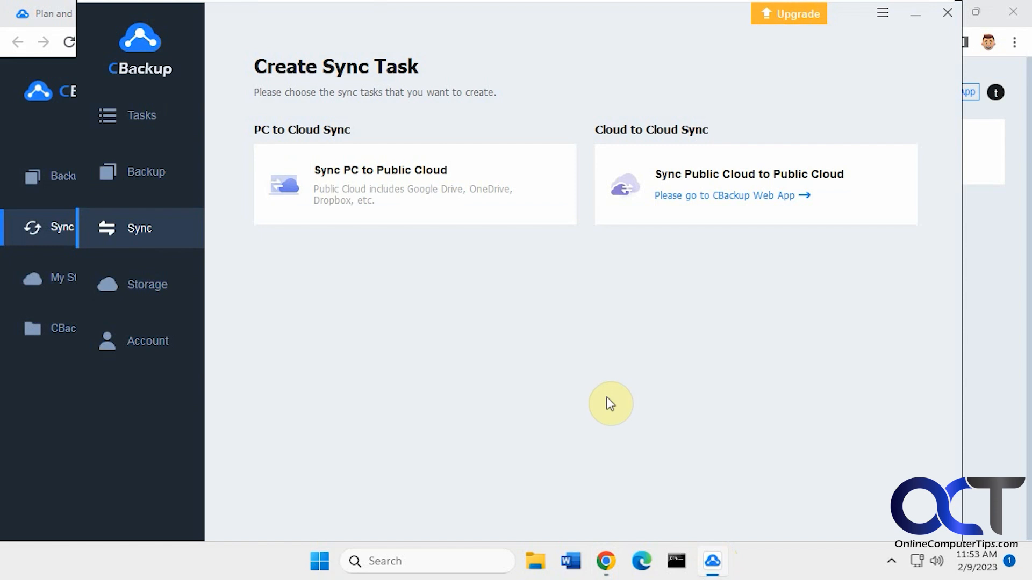
{"action": "mouse_move", "coordinate": [464, 353]}
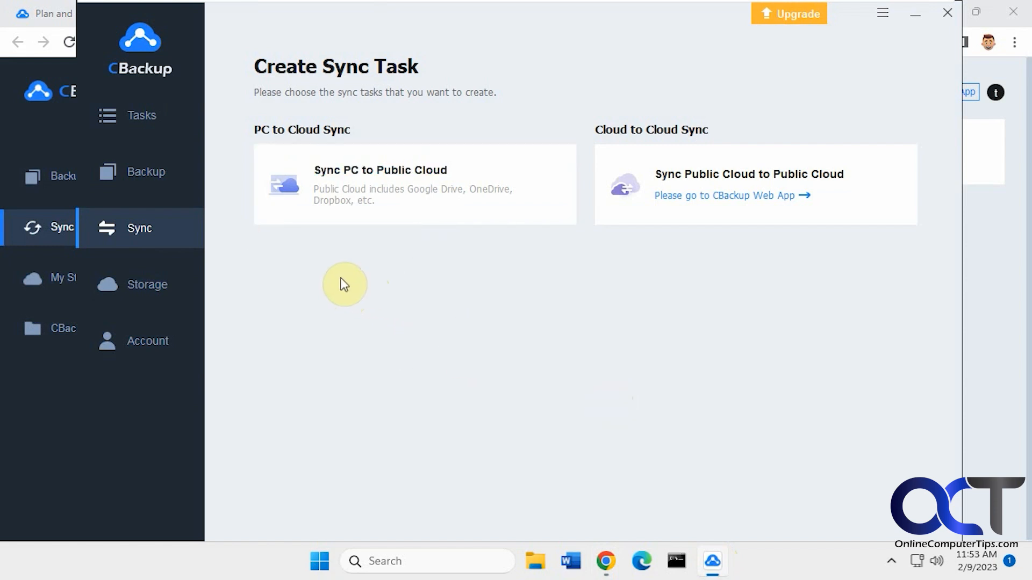
{"action": "mouse_move", "coordinate": [308, 274]}
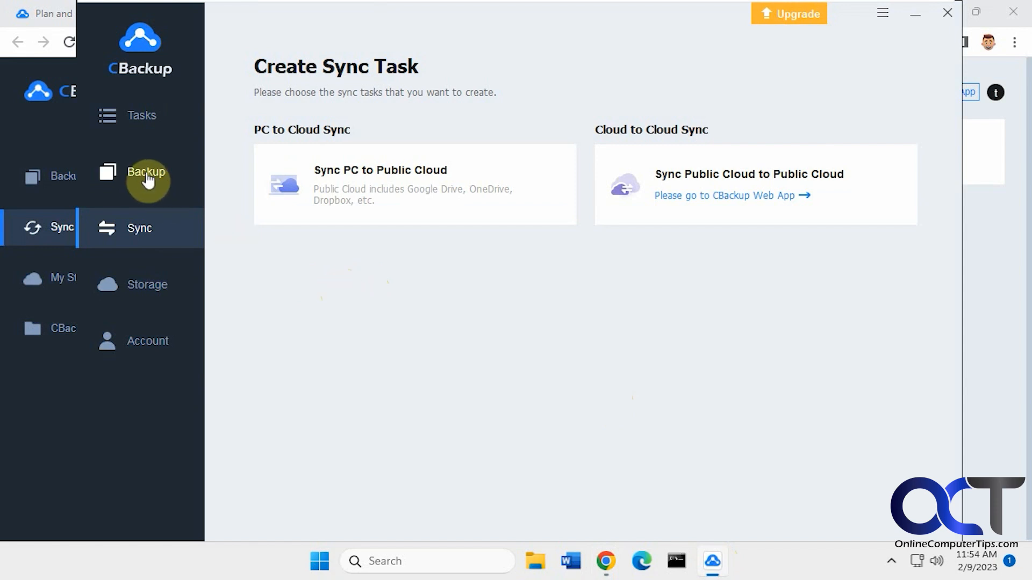
Preview the PC-to-public-cloud and PC-to-Combined-Cloud backup setups, returning to the backup types
{"action": "left_click", "coordinate": [146, 172]}
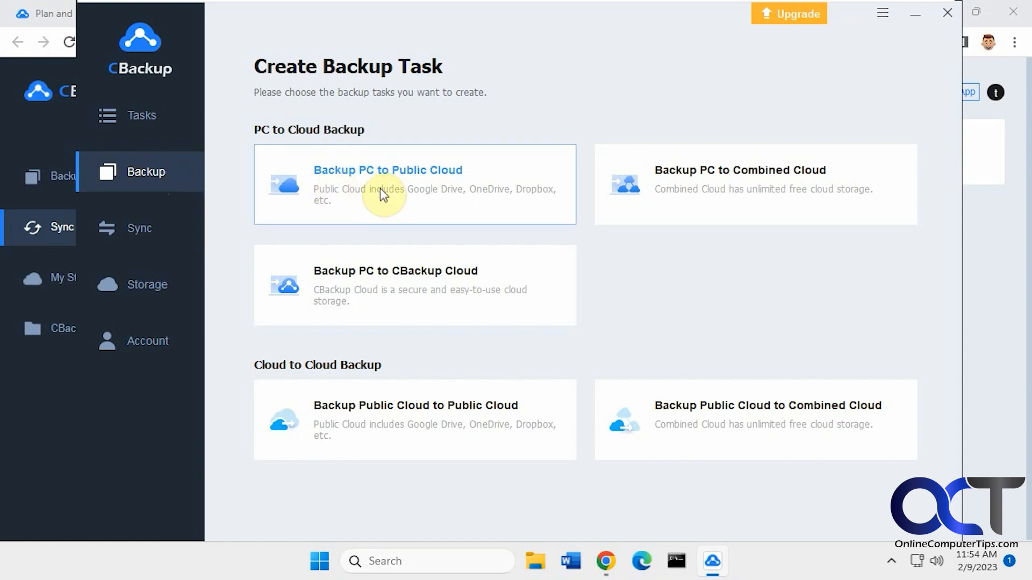
{"action": "left_click", "coordinate": [387, 184]}
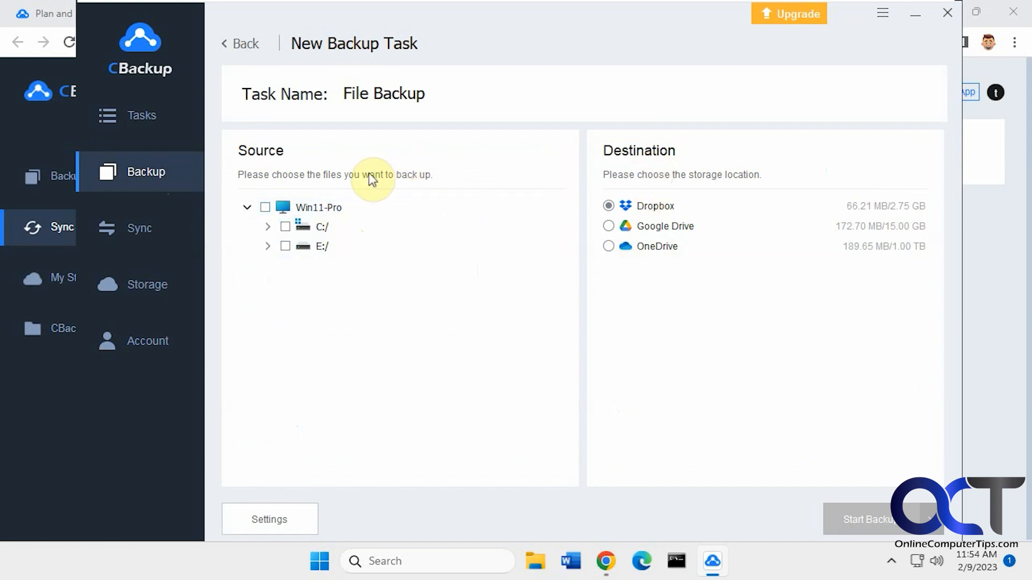
{"action": "mouse_move", "coordinate": [517, 174]}
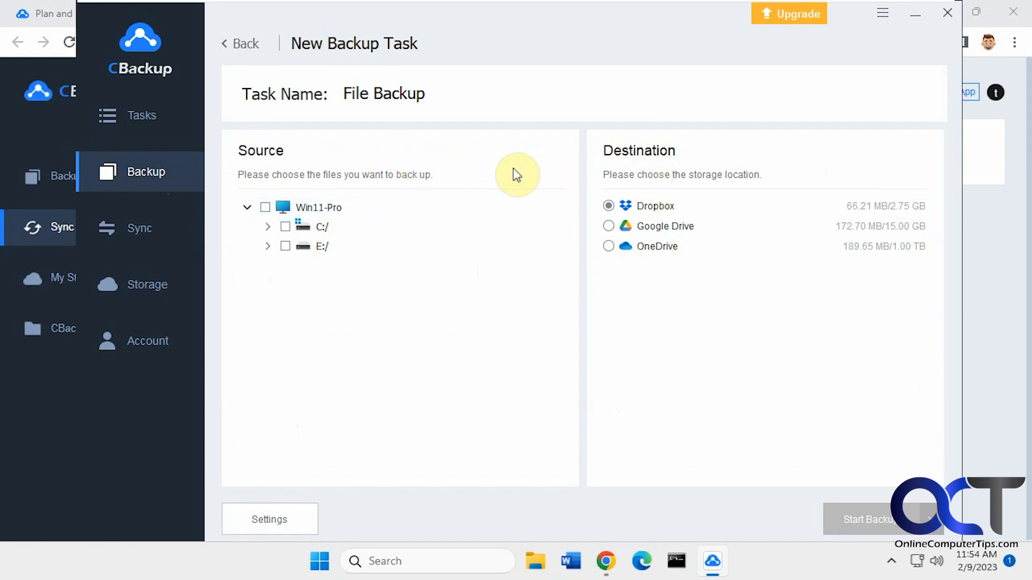
{"action": "left_click", "coordinate": [240, 43]}
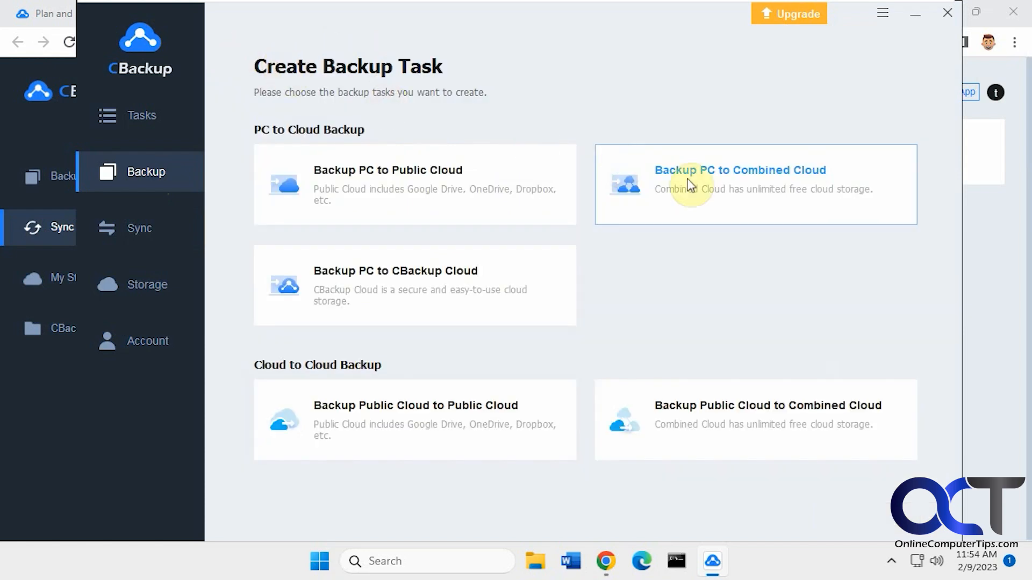
{"action": "left_click", "coordinate": [740, 170]}
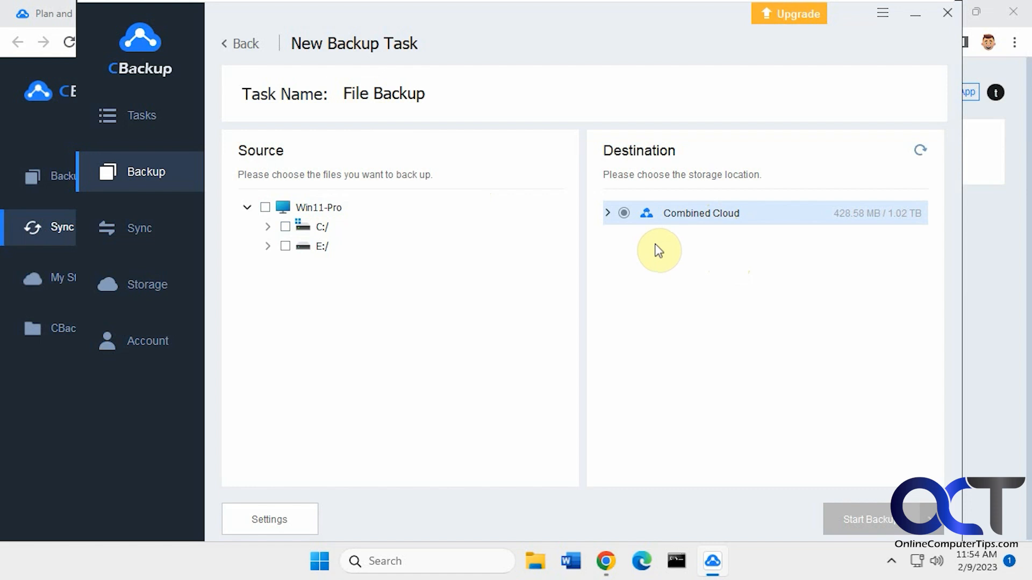
{"action": "left_click", "coordinate": [241, 43]}
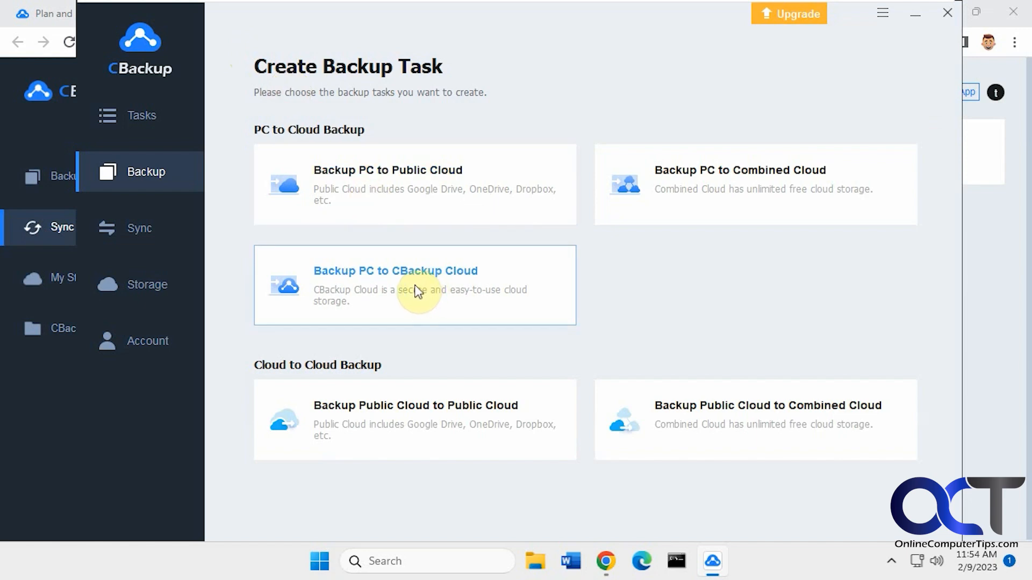
Preview the PC-to-CBackup-Cloud and cloud-to-cloud backup setups, returning to the backup types
{"action": "left_click", "coordinate": [415, 285]}
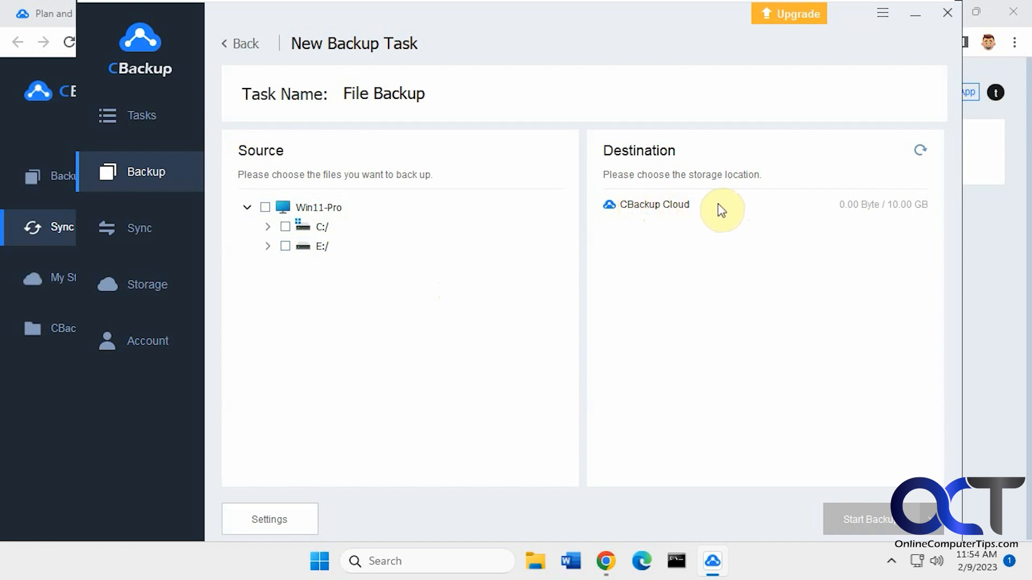
{"action": "mouse_move", "coordinate": [672, 204]}
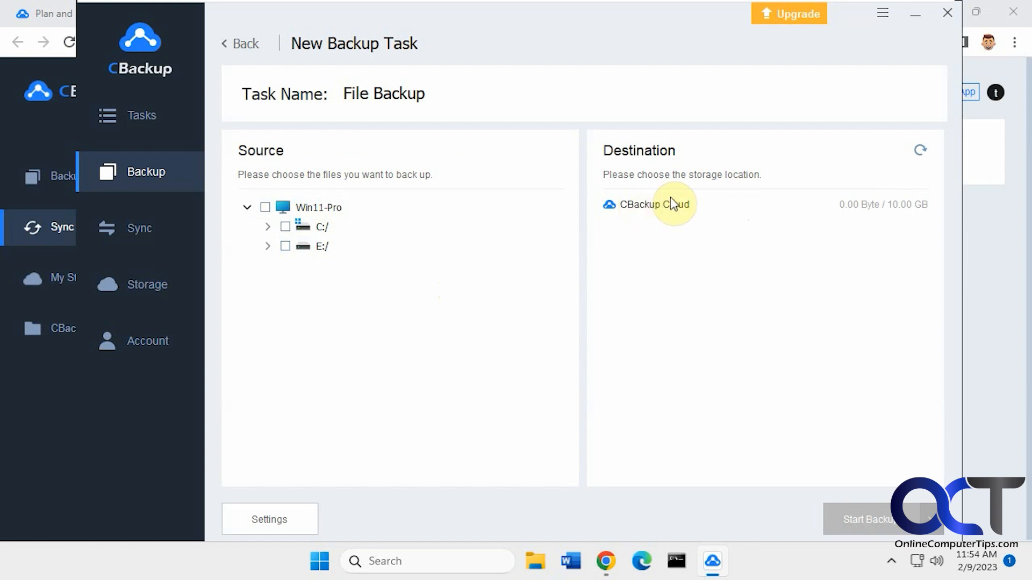
{"action": "mouse_move", "coordinate": [652, 211]}
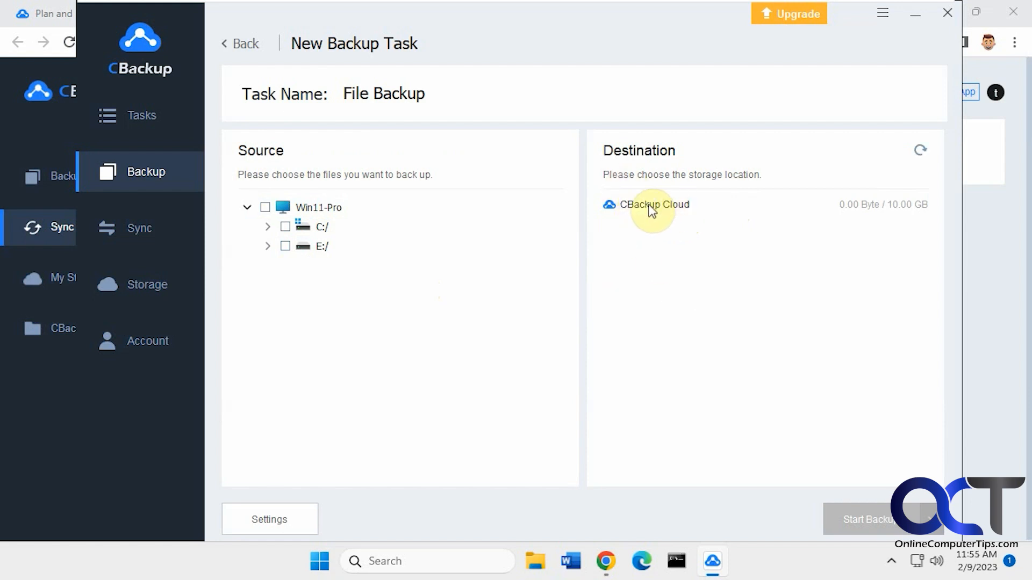
{"action": "mouse_move", "coordinate": [673, 214]}
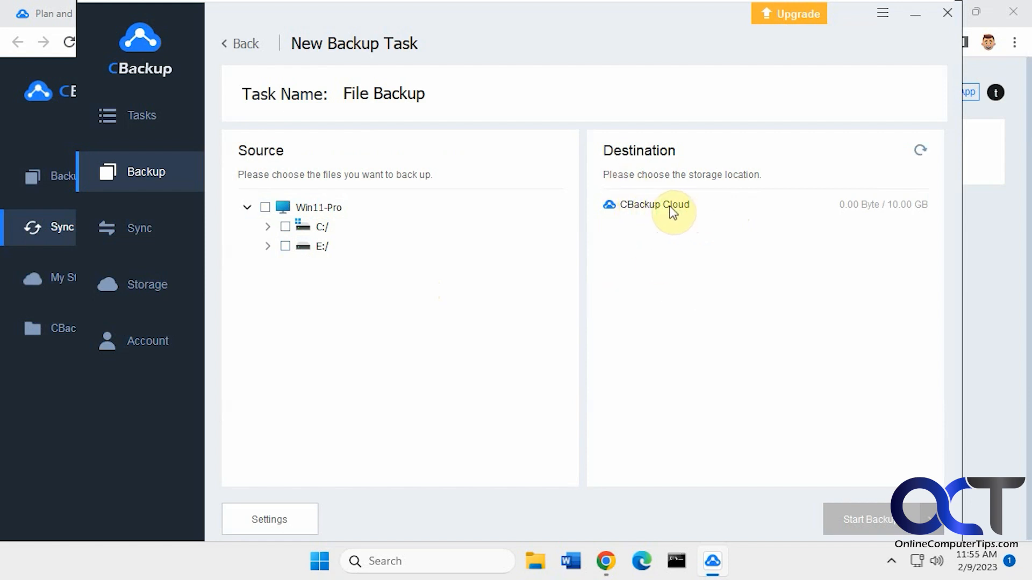
{"action": "left_click", "coordinate": [244, 43]}
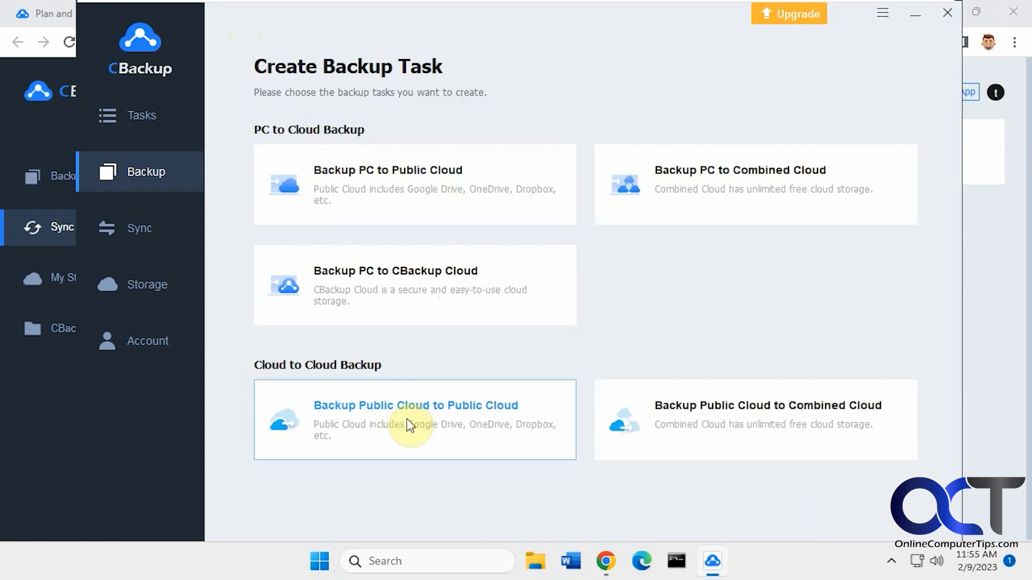
{"action": "left_click", "coordinate": [415, 419]}
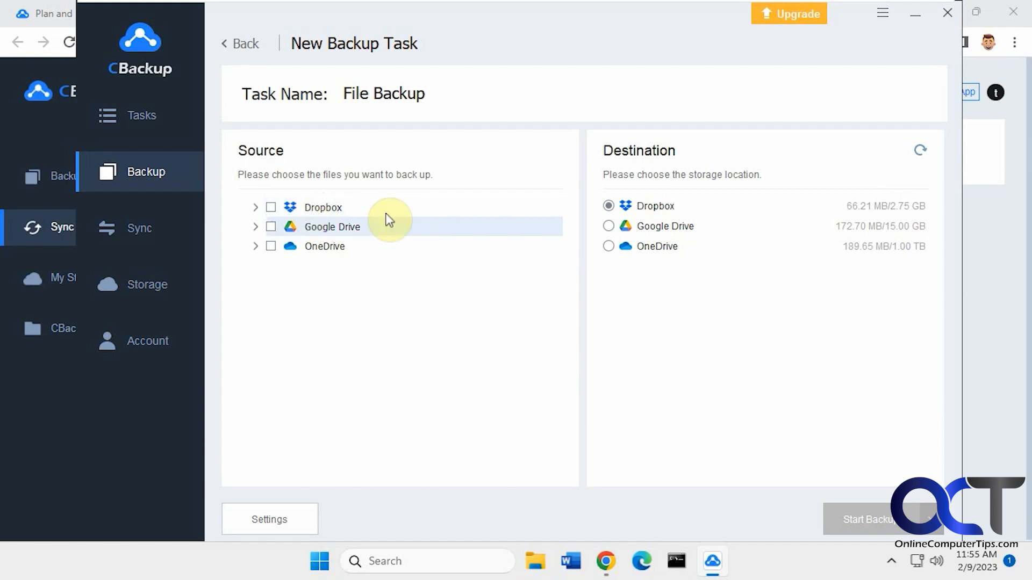
{"action": "mouse_move", "coordinate": [699, 279]}
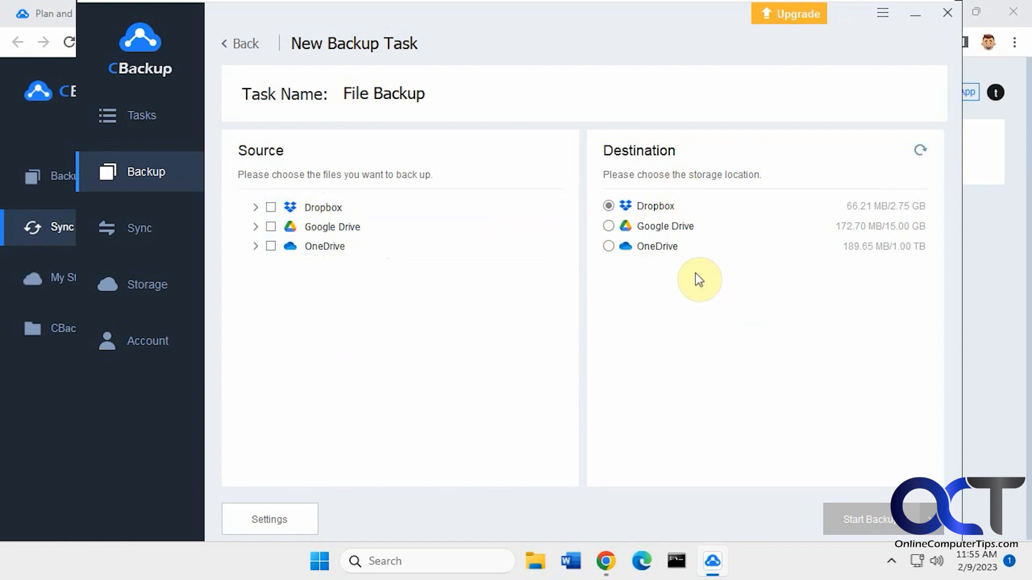
{"action": "left_click", "coordinate": [243, 43]}
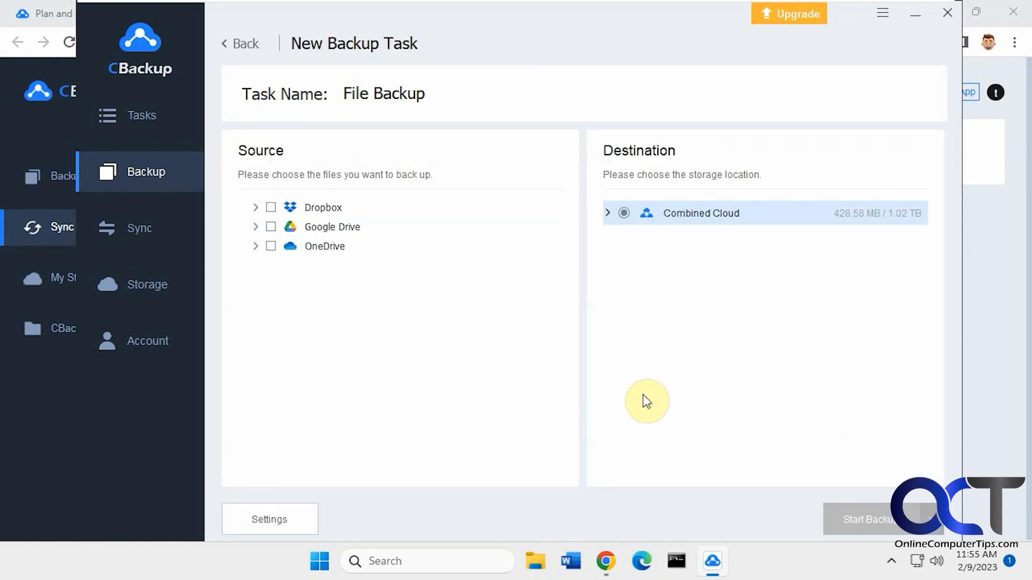
{"action": "mouse_move", "coordinate": [339, 213]}
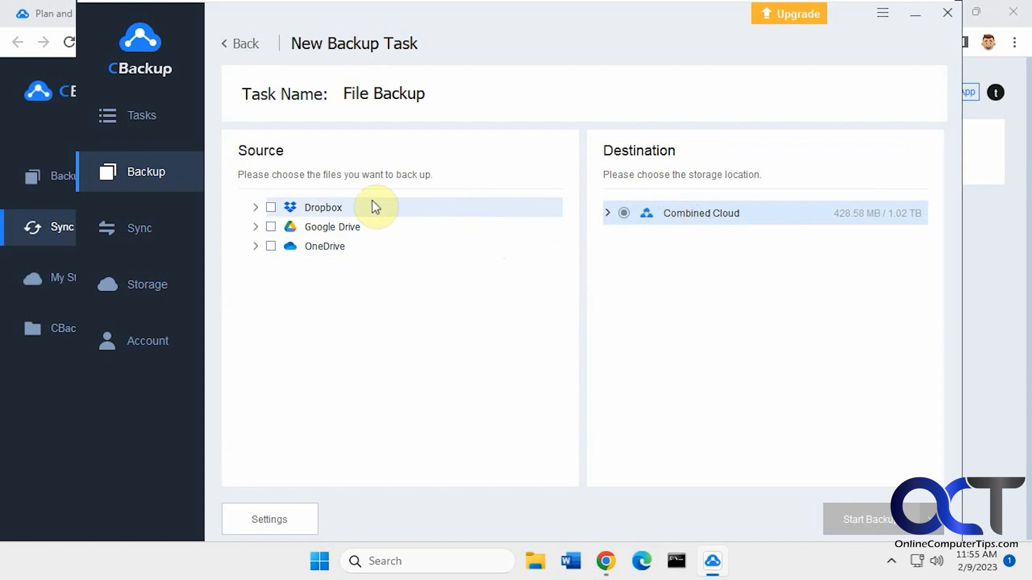
Review the sync task types, then return to the empty Task List
{"action": "left_click", "coordinate": [124, 228]}
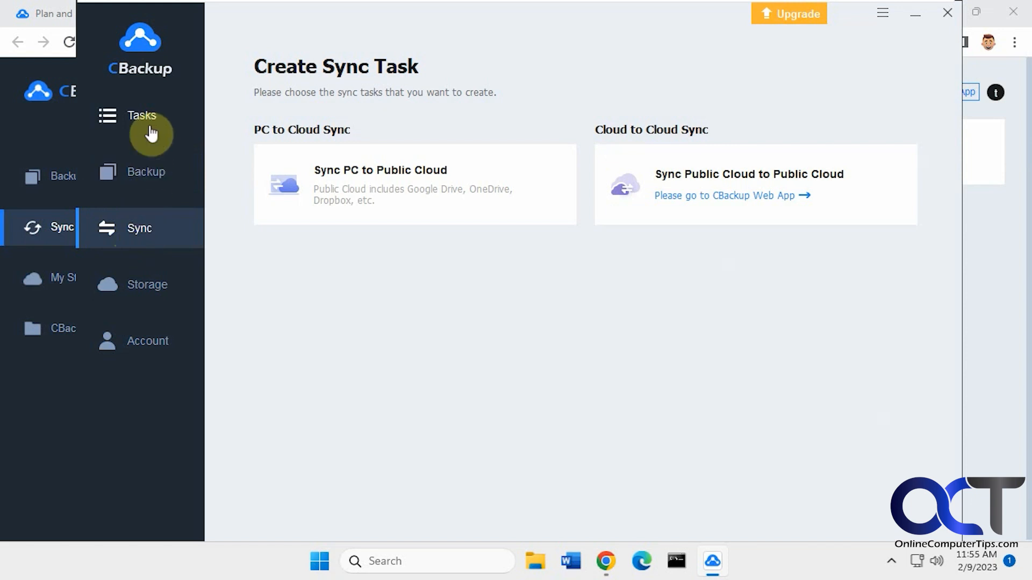
{"action": "left_click", "coordinate": [142, 116]}
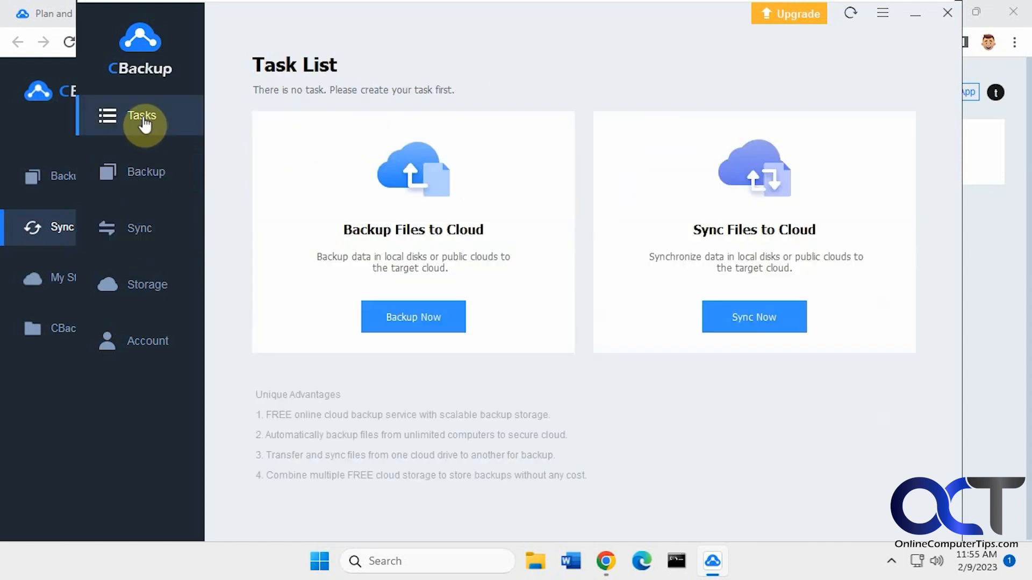
{"action": "mouse_move", "coordinate": [535, 241]}
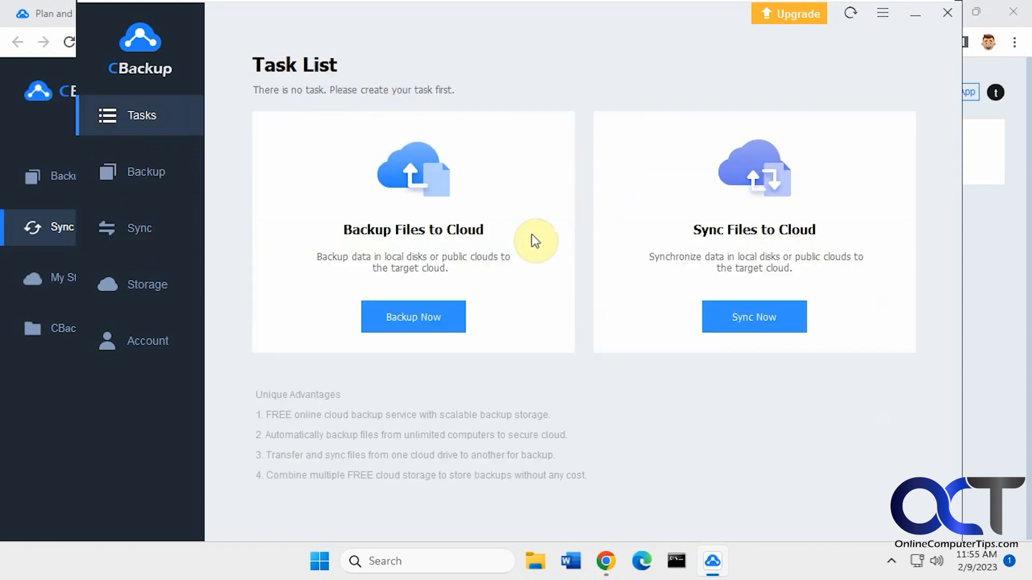
{"action": "mouse_move", "coordinate": [440, 207]}
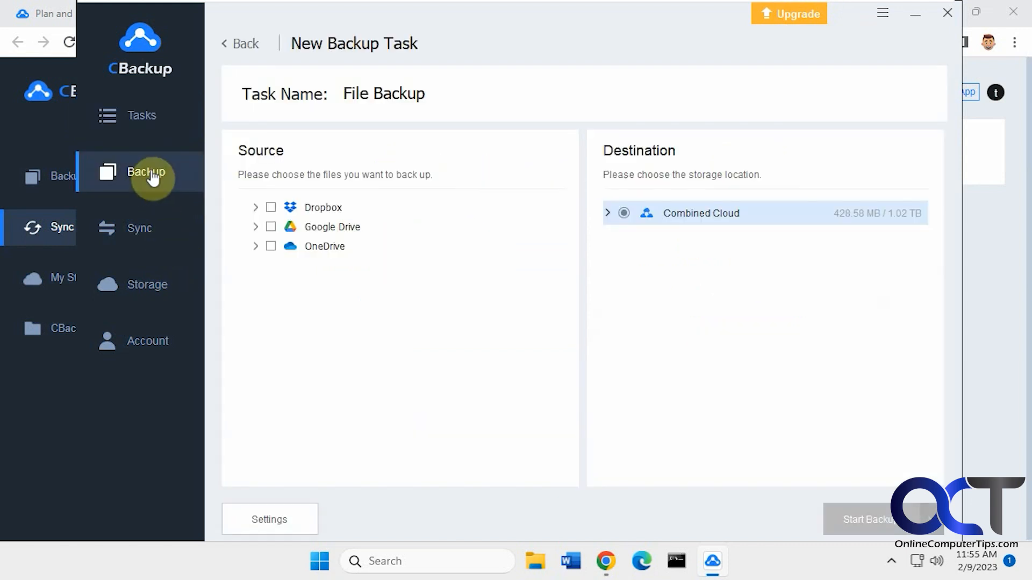
Back up E:/Confidential Files to CBackup Cloud as a File Backup task
{"action": "left_click", "coordinate": [146, 172]}
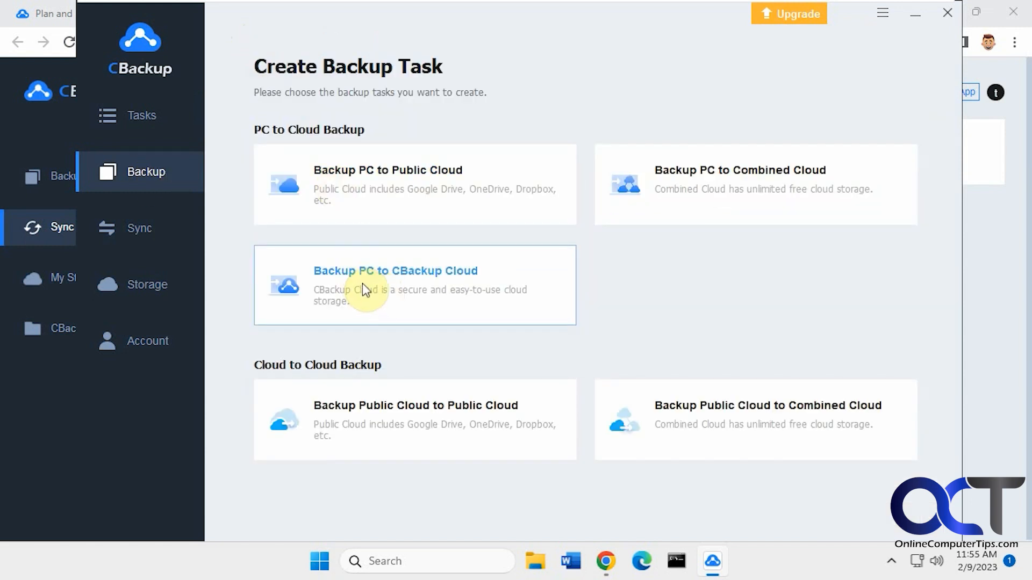
{"action": "left_click", "coordinate": [395, 284]}
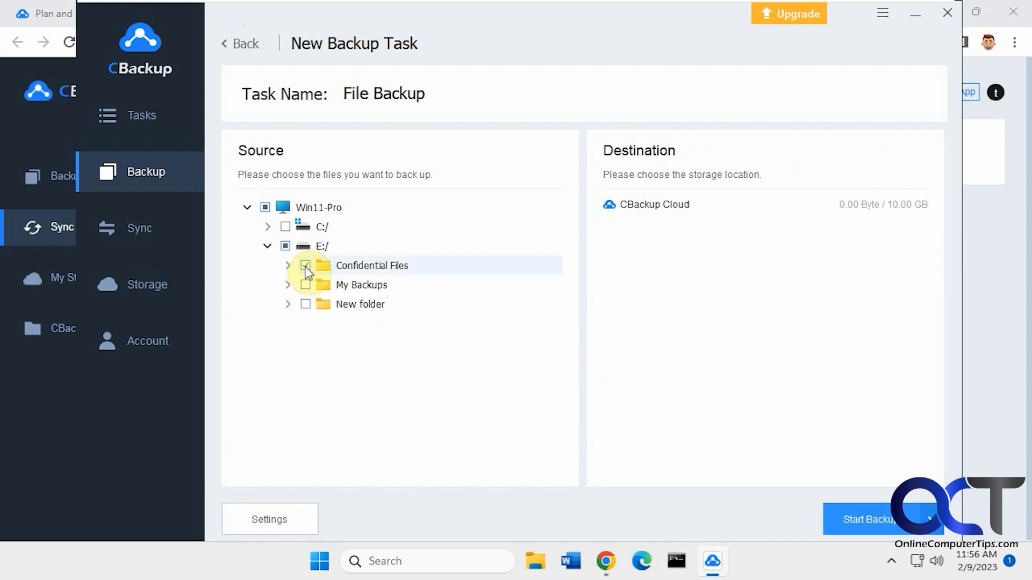
{"action": "left_click", "coordinate": [304, 265]}
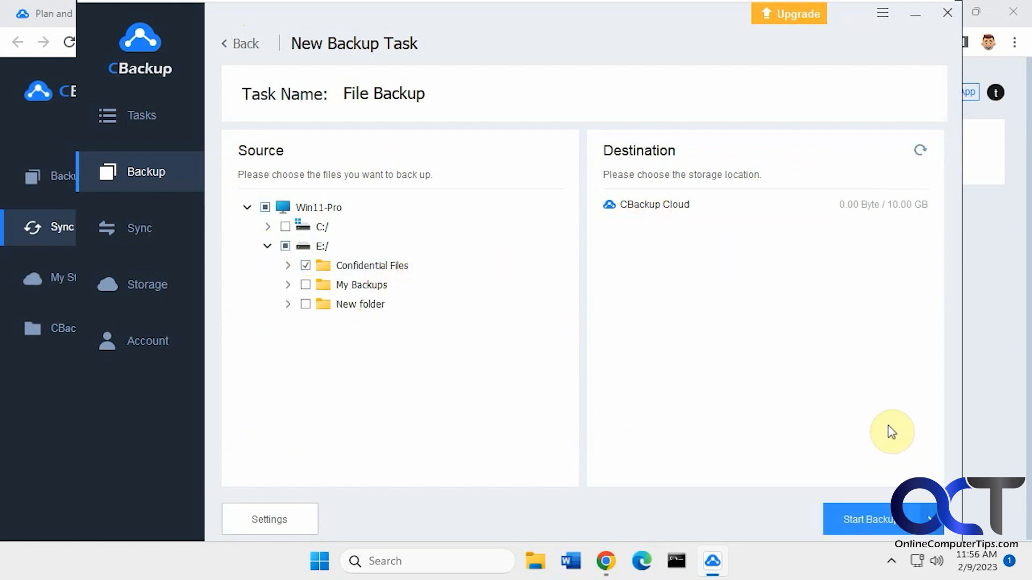
{"action": "left_click", "coordinate": [868, 519]}
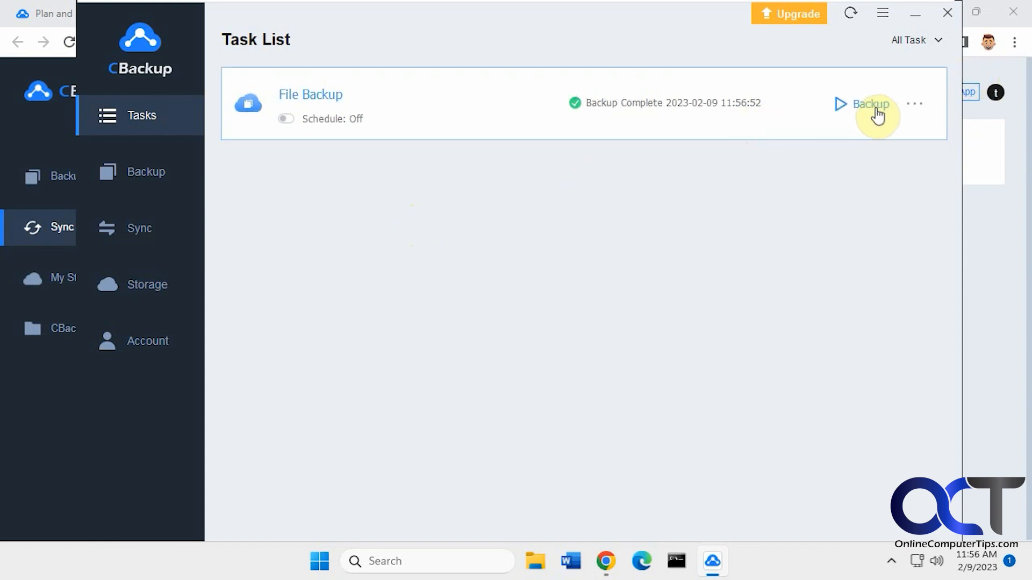
{"action": "mouse_move", "coordinate": [427, 124]}
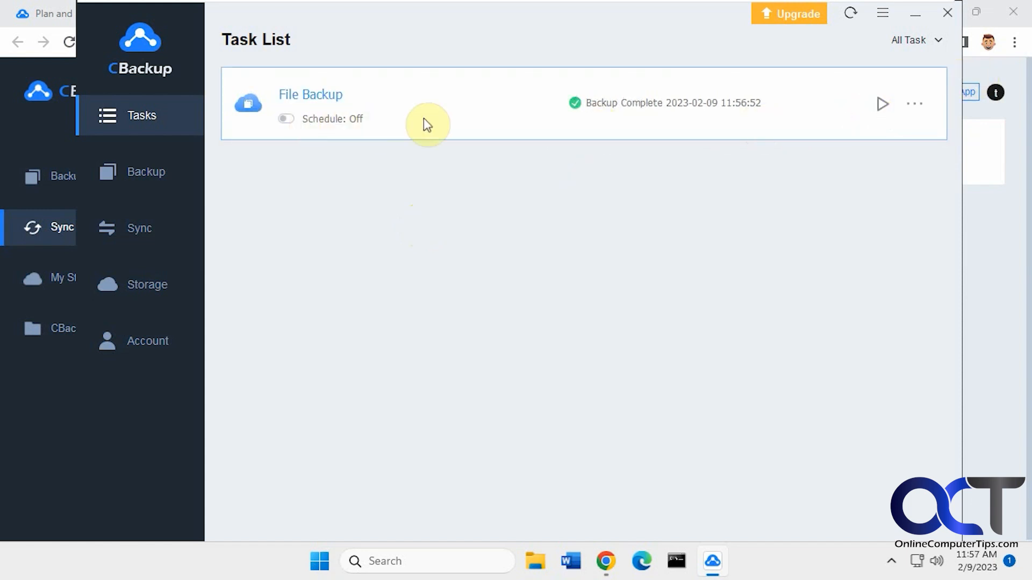
{"action": "left_click", "coordinate": [914, 103]}
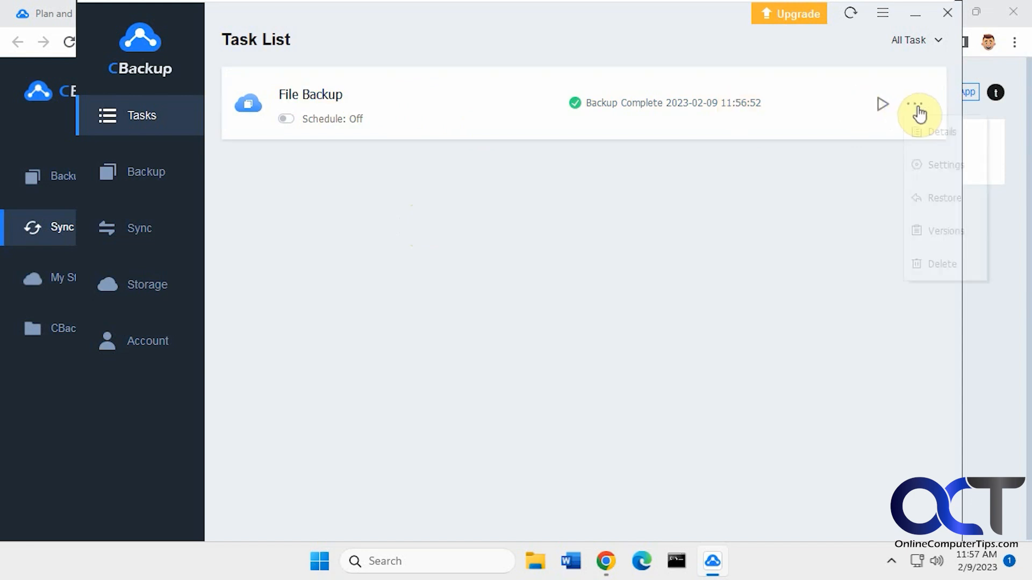
{"action": "left_click", "coordinate": [944, 164]}
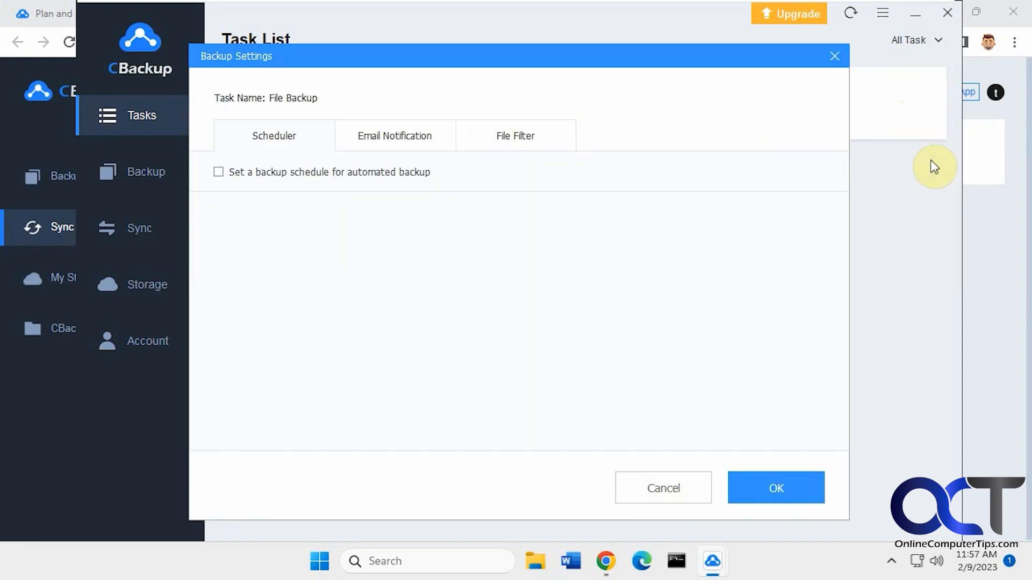
{"action": "left_click", "coordinate": [394, 136]}
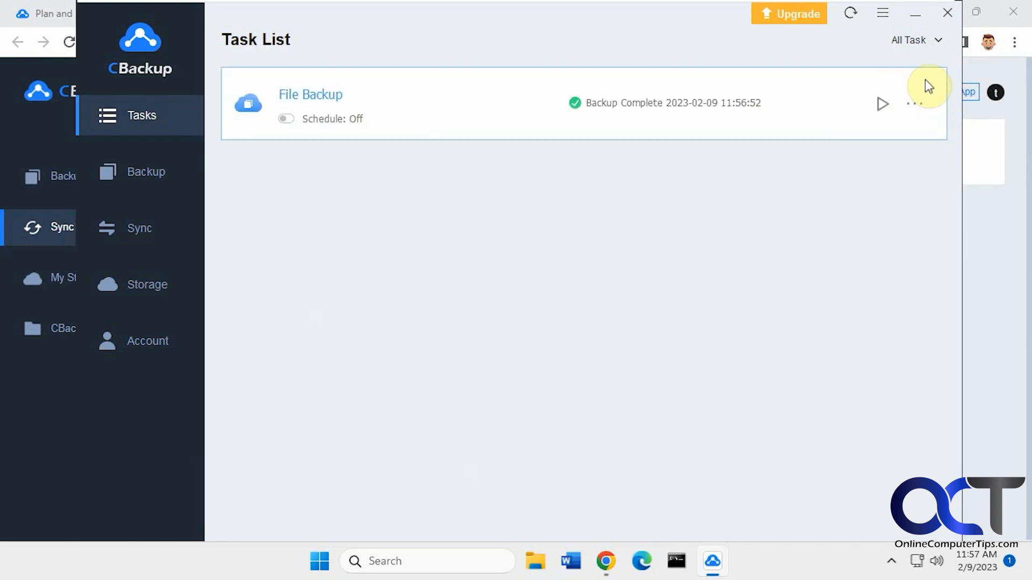
{"action": "left_click", "coordinate": [914, 104]}
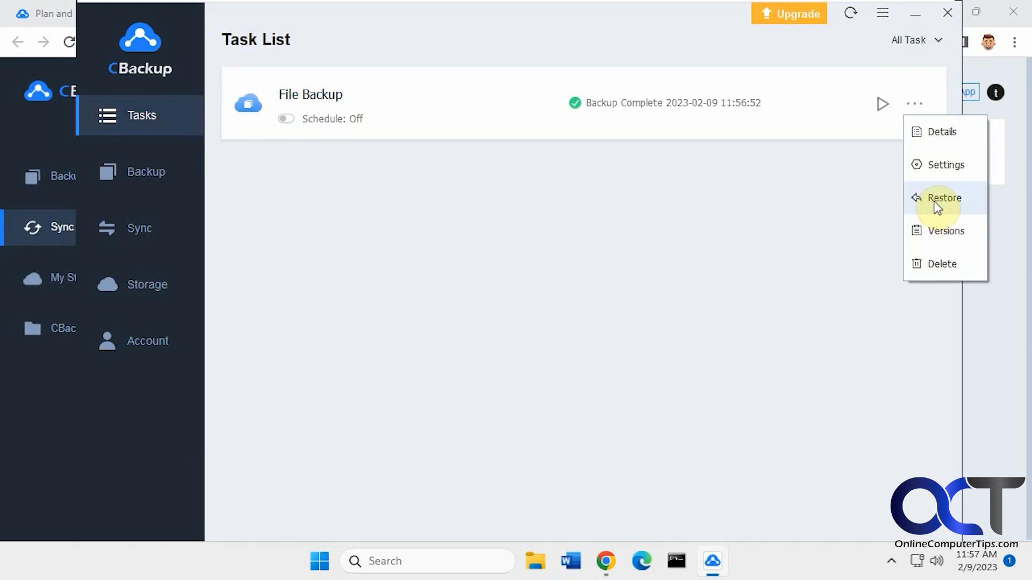
{"action": "left_click", "coordinate": [942, 198]}
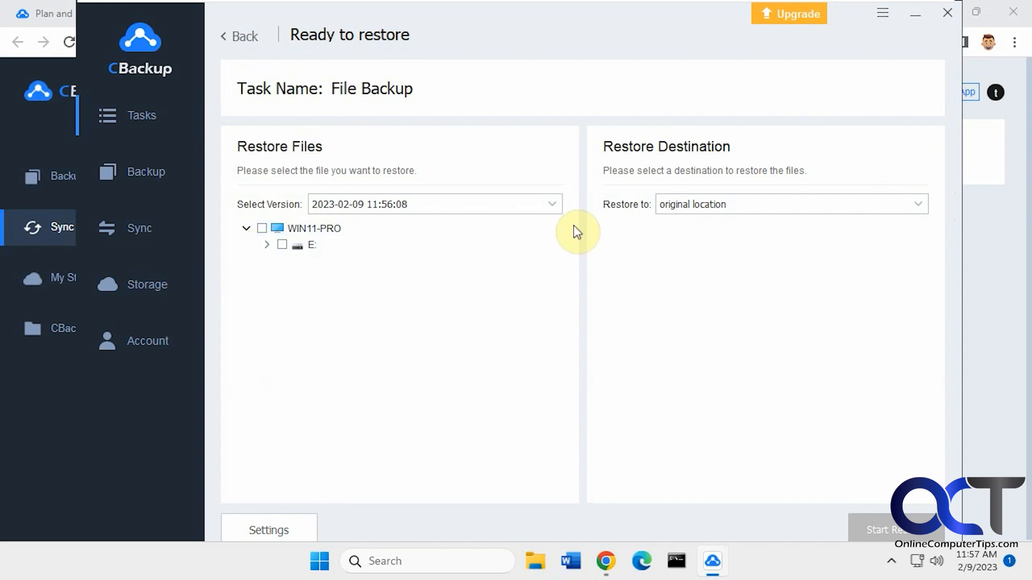
{"action": "left_click", "coordinate": [790, 205]}
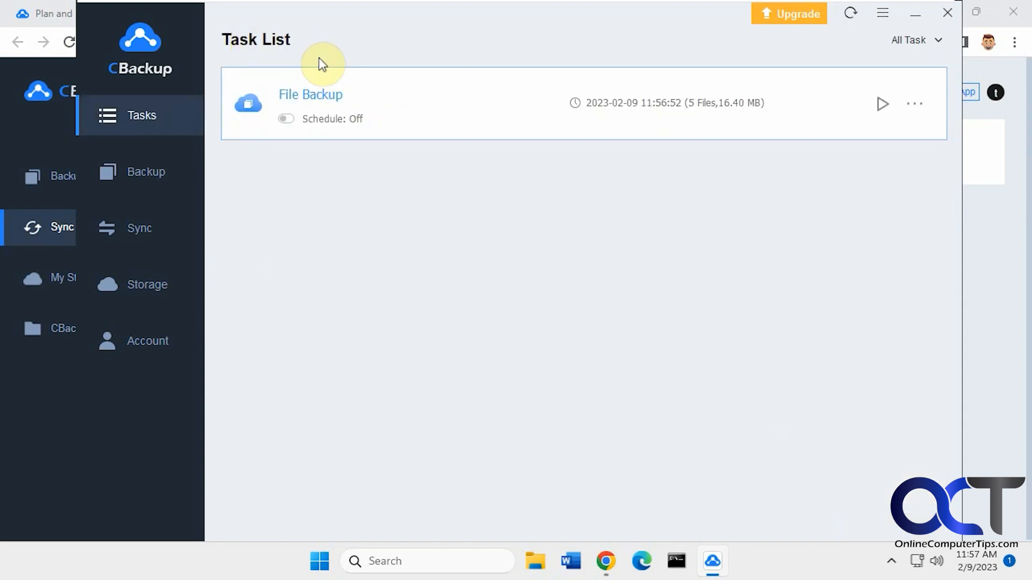
{"action": "left_click", "coordinate": [914, 103]}
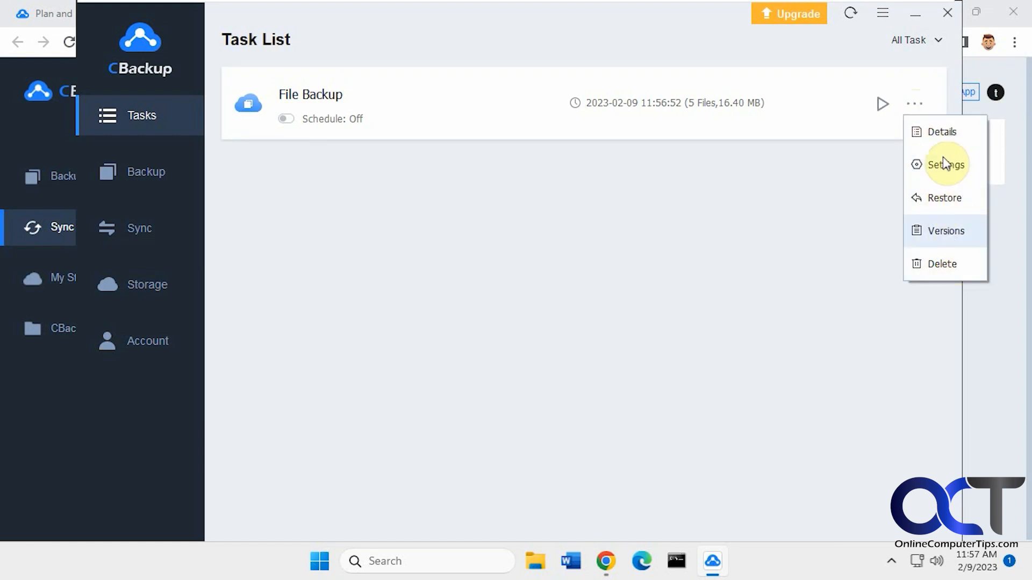
{"action": "left_click", "coordinate": [943, 131]}
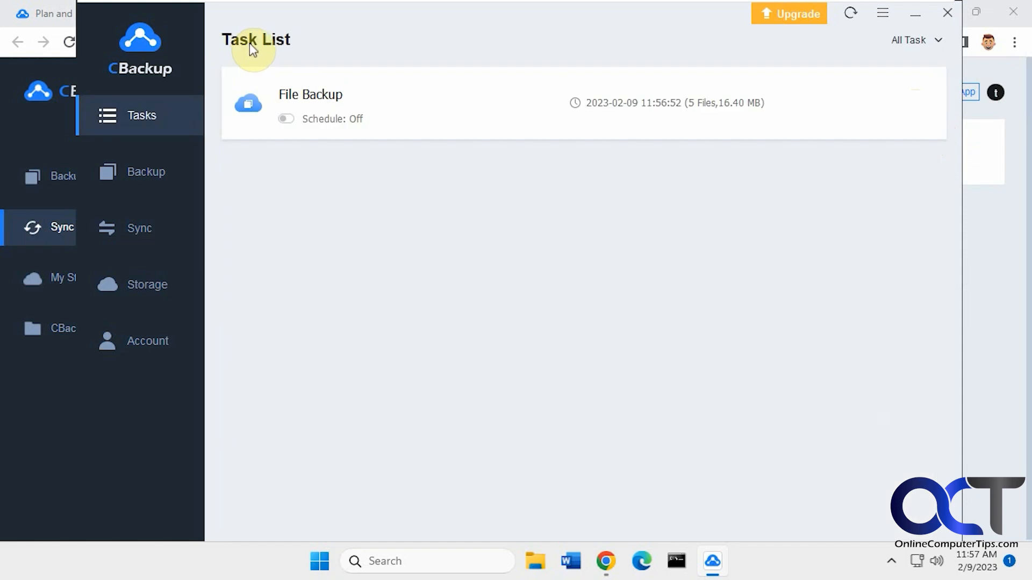
Back up the Confidential Files folder to OneDrive as File Backup (1)
{"action": "left_click", "coordinate": [146, 172]}
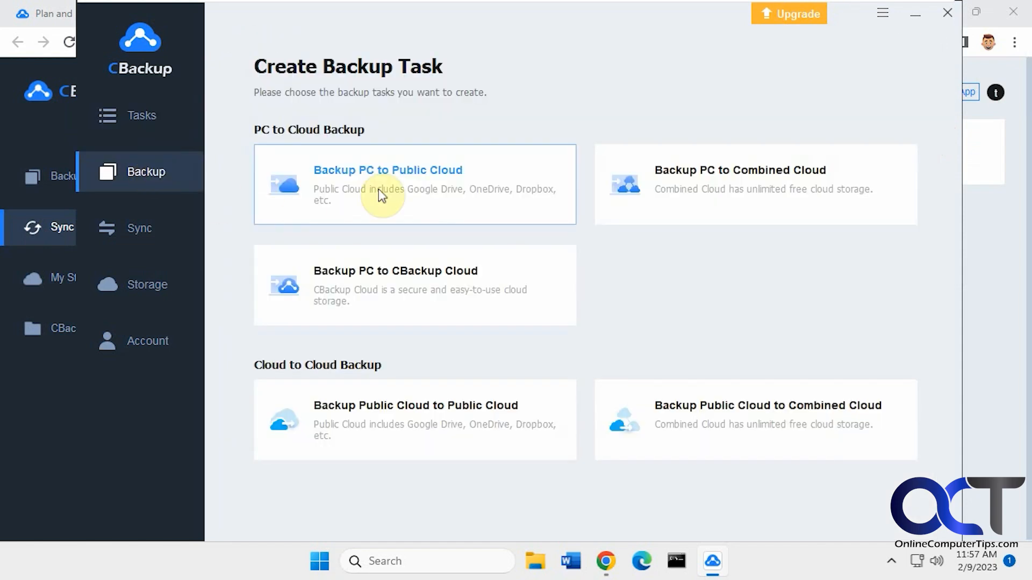
{"action": "left_click", "coordinate": [387, 170]}
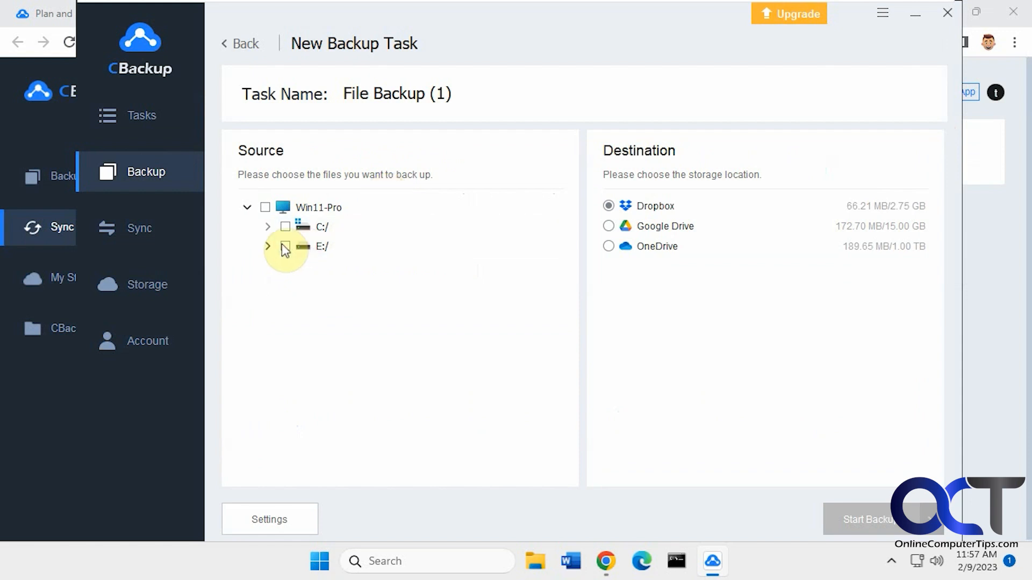
{"action": "left_click", "coordinate": [285, 246]}
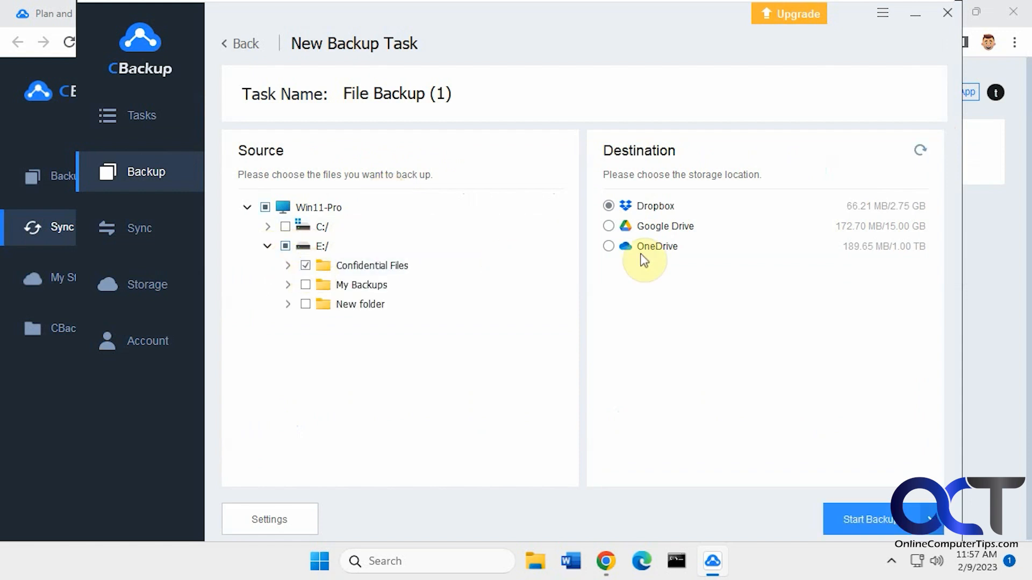
{"action": "left_click", "coordinate": [608, 246]}
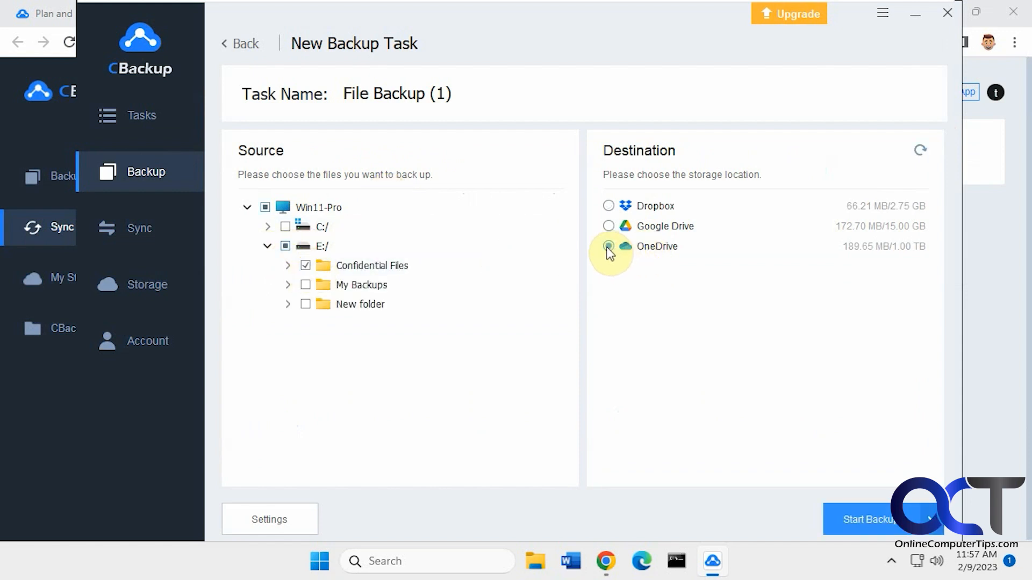
{"action": "left_click", "coordinate": [868, 519]}
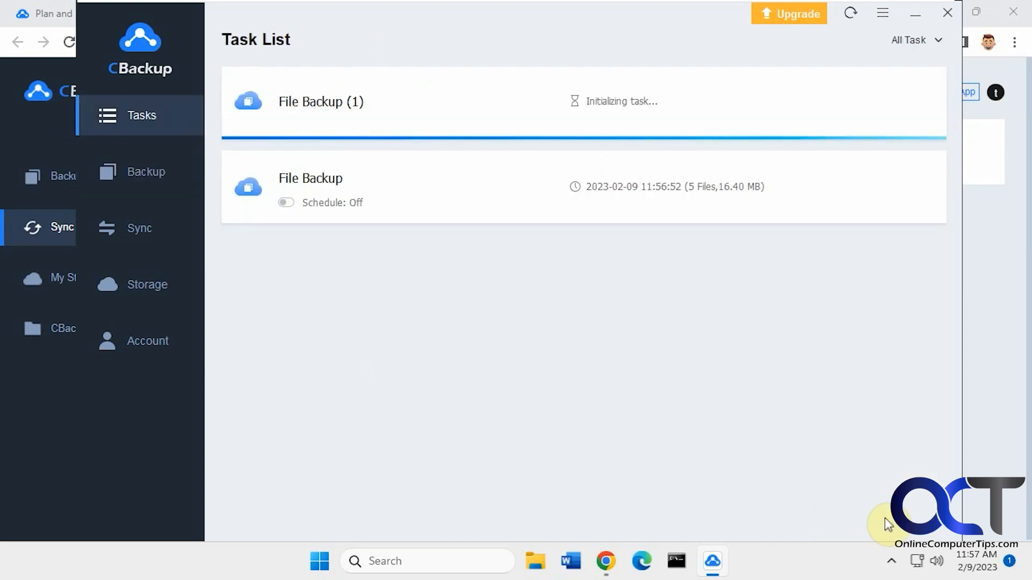
{"action": "mouse_move", "coordinate": [391, 152]}
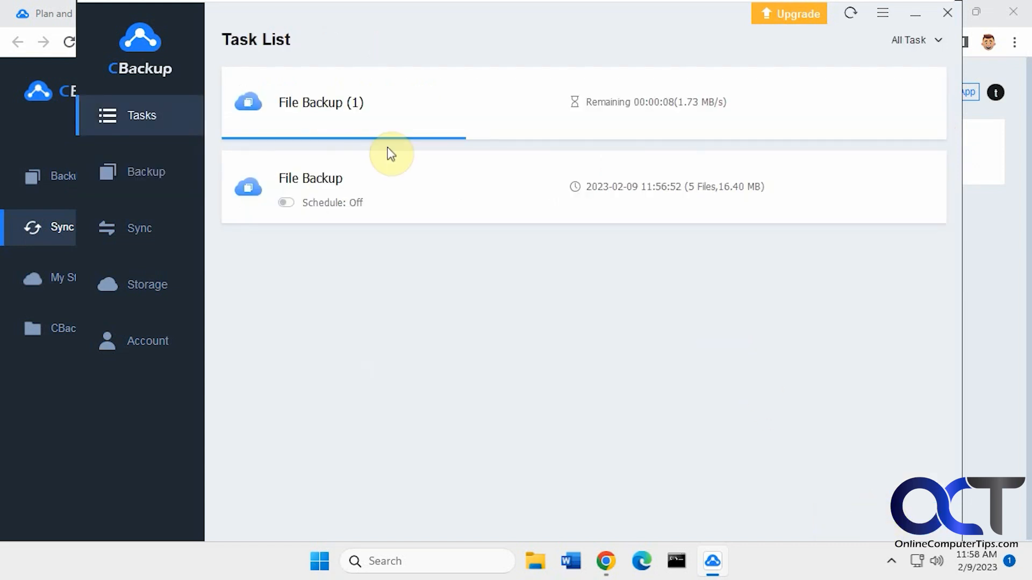
{"action": "mouse_move", "coordinate": [338, 122]}
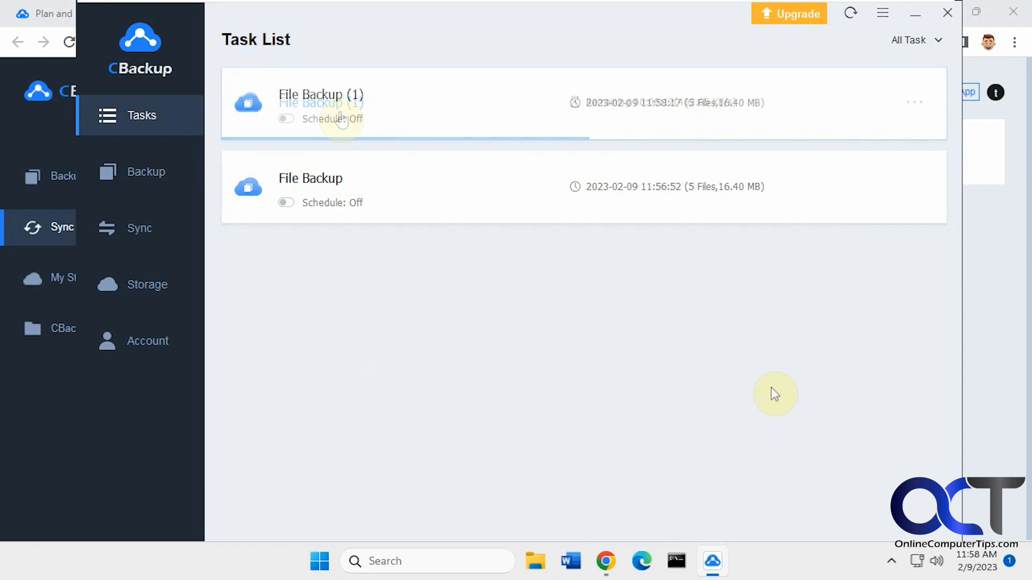
View the File Backup (1) details: 5 files, 16.40 MB backed up to OneDrive
{"action": "left_click", "coordinate": [914, 104]}
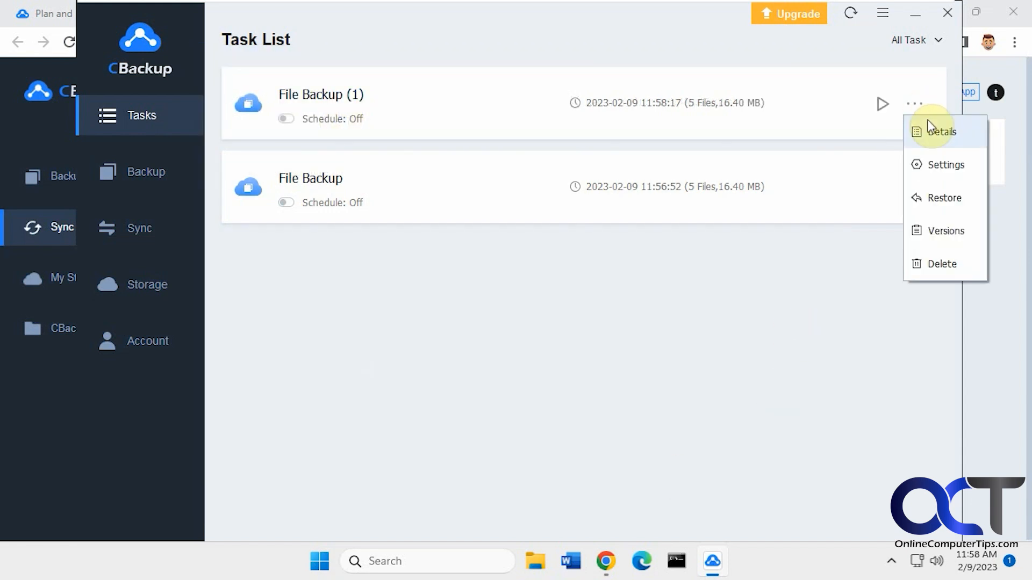
{"action": "left_click", "coordinate": [942, 131]}
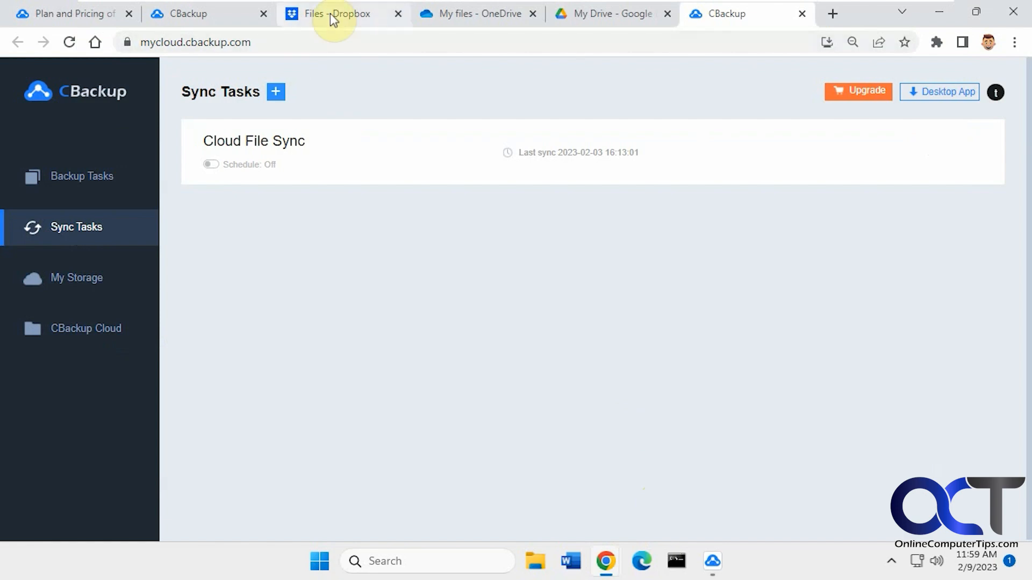
In OneDrive, browse the CBackup folder's Confidential Files contents and return up the breadcrumb
{"action": "left_click", "coordinate": [475, 14]}
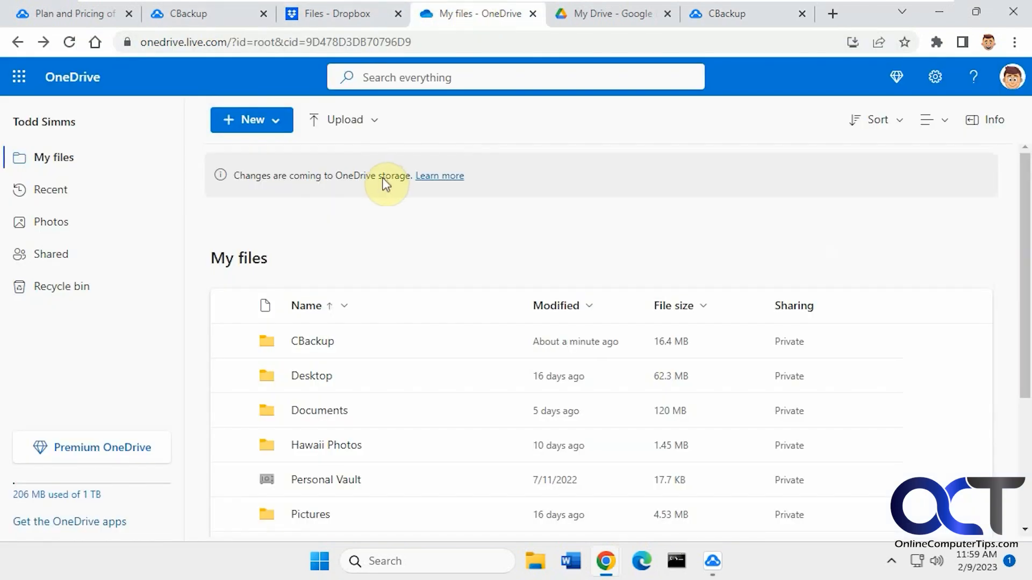
{"action": "mouse_move", "coordinate": [386, 248]}
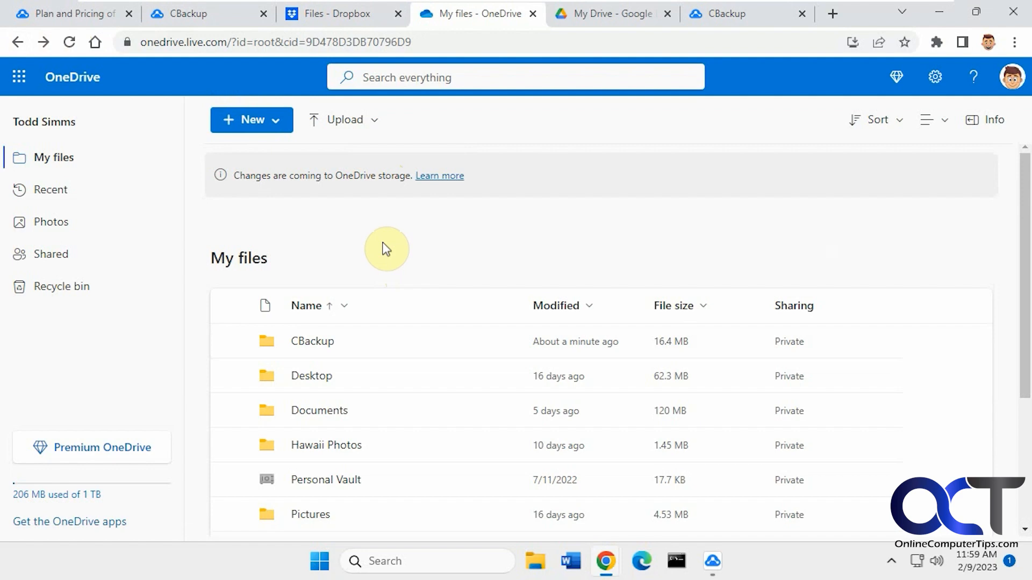
{"action": "double_click", "coordinate": [311, 341]}
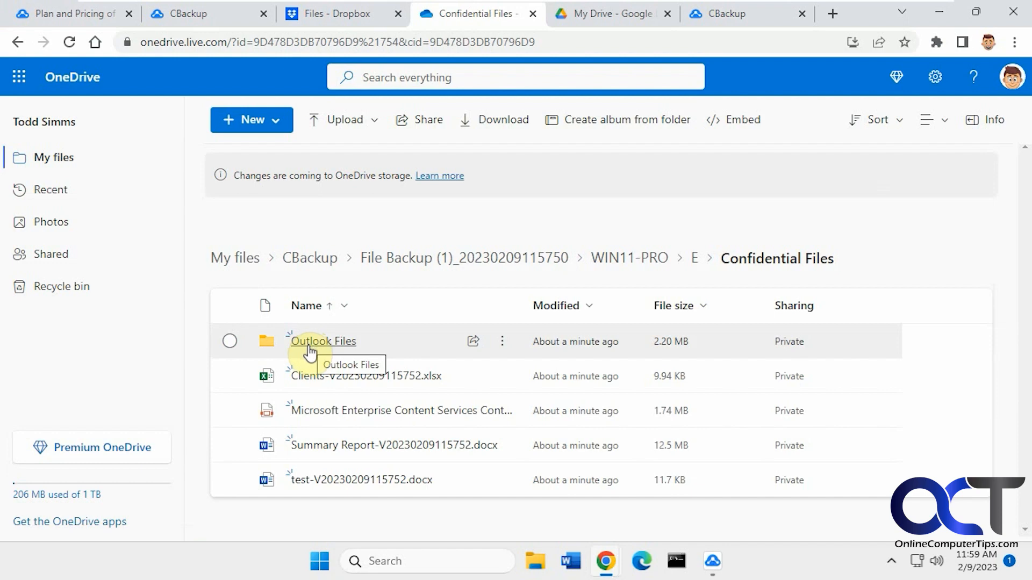
{"action": "mouse_move", "coordinate": [608, 36]}
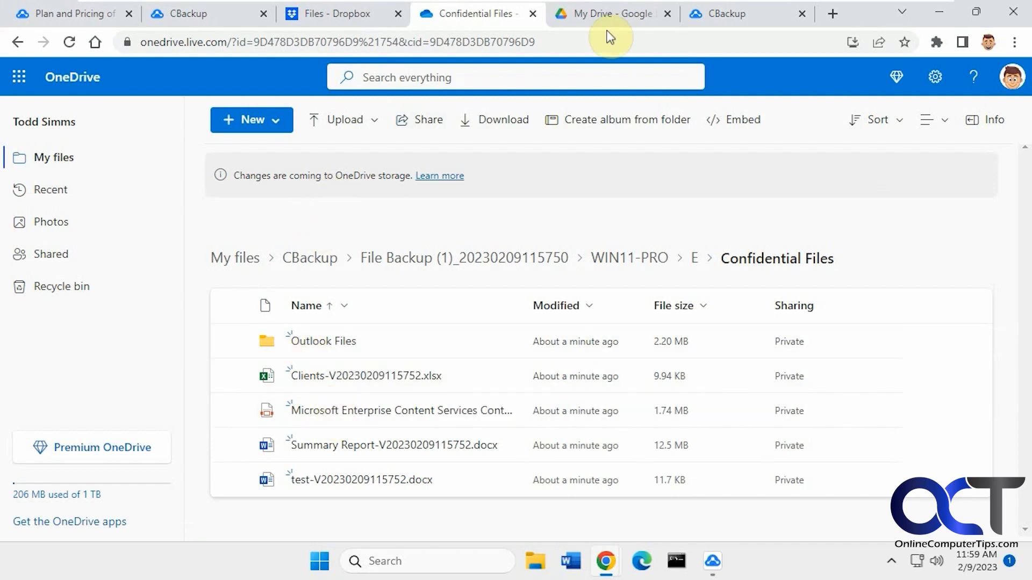
{"action": "mouse_move", "coordinate": [310, 257]}
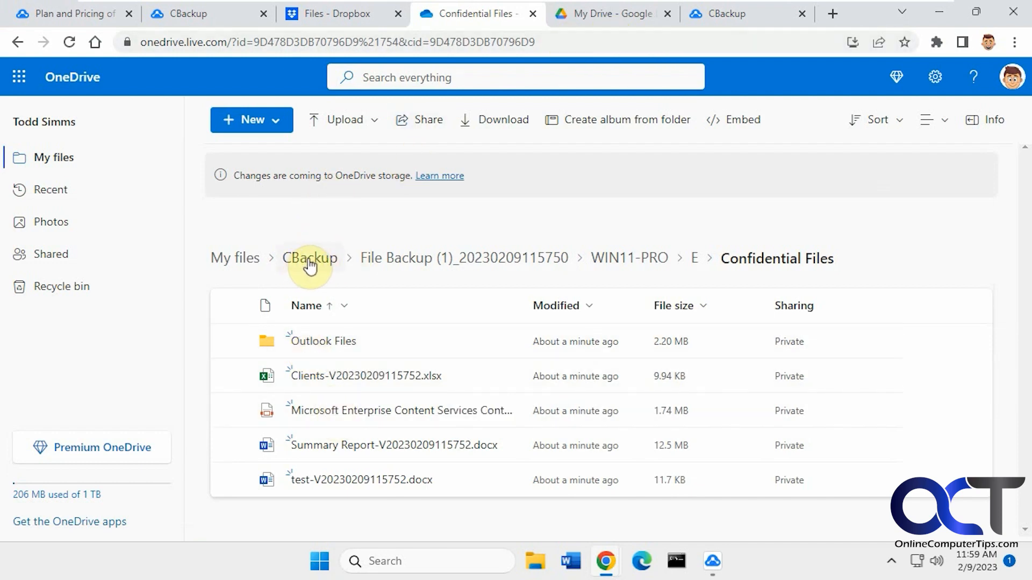
{"action": "left_click", "coordinate": [235, 257]}
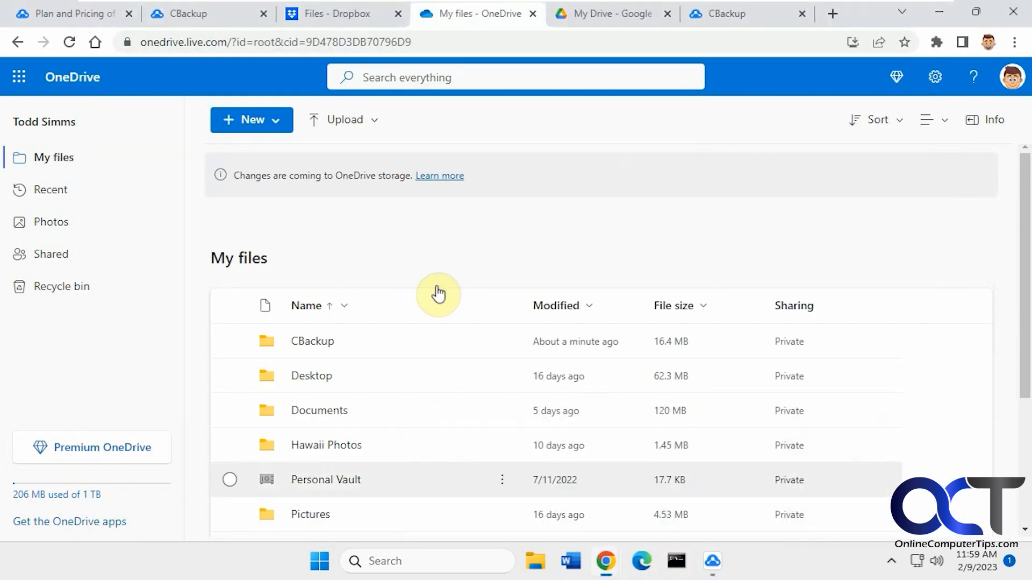
Start a new sync task in the web app with Dropbox/Hawaii Photos as source
{"action": "left_click", "coordinate": [183, 13]}
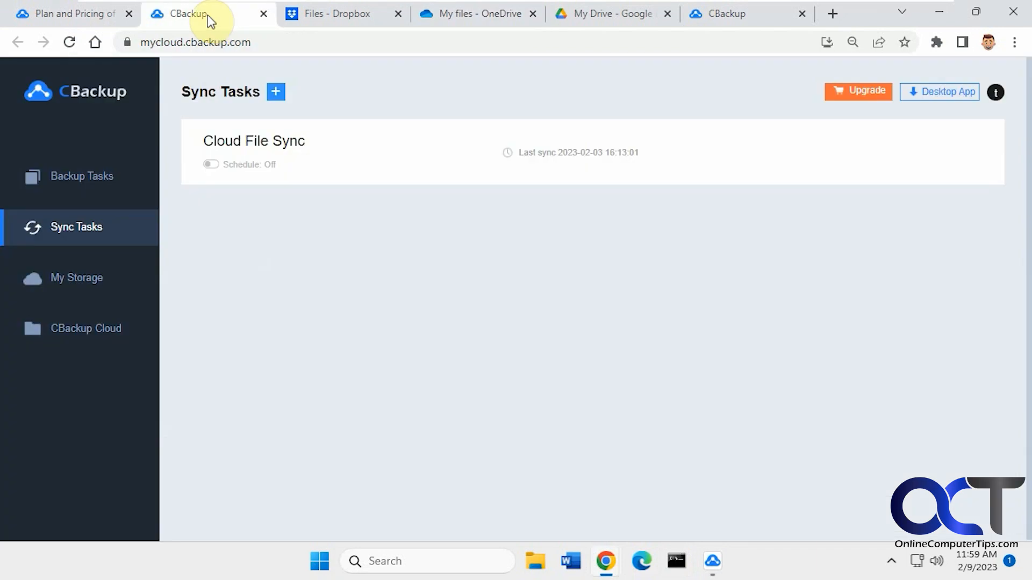
{"action": "mouse_move", "coordinate": [276, 91]}
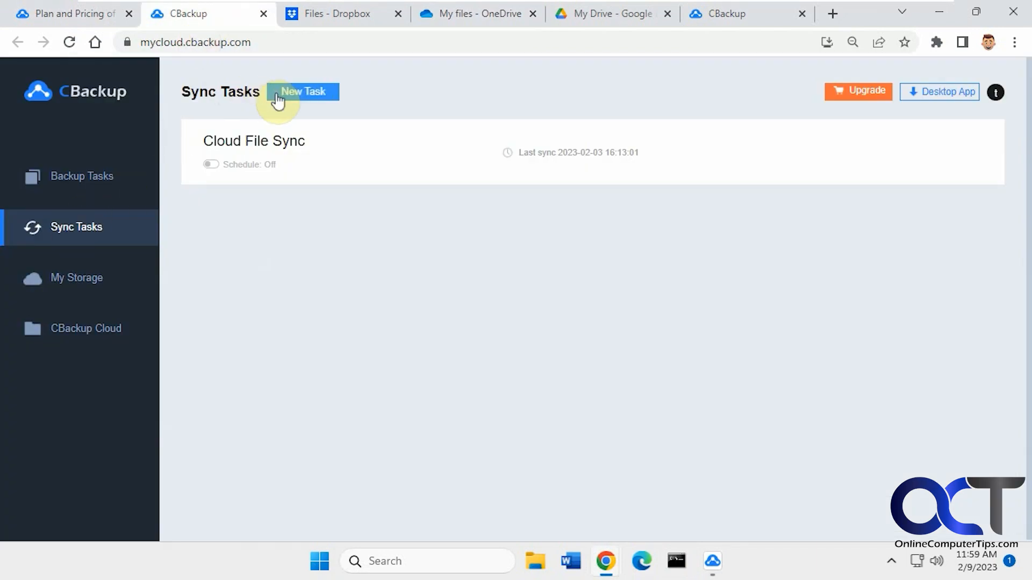
{"action": "left_click", "coordinate": [303, 91]}
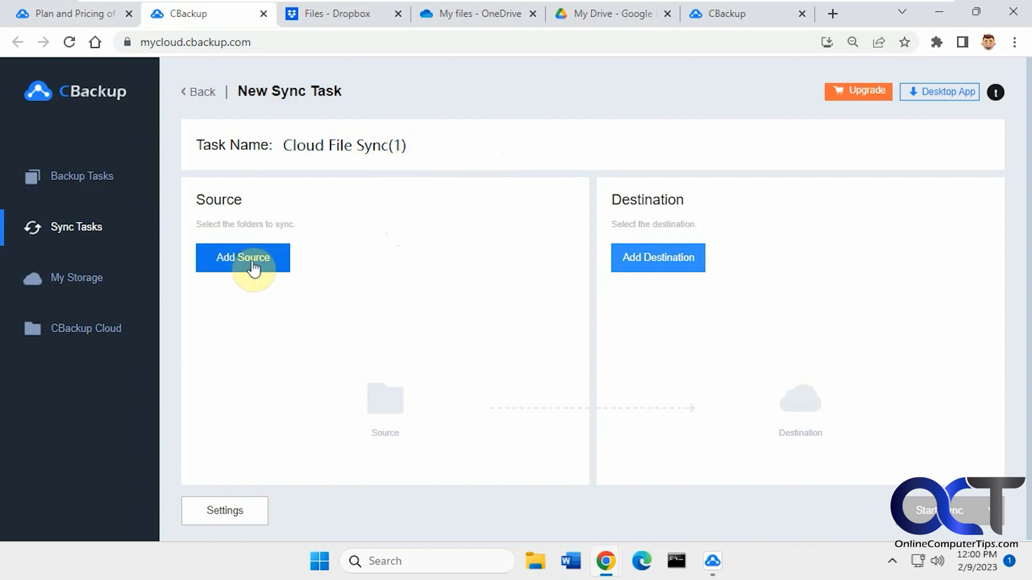
{"action": "left_click", "coordinate": [241, 257]}
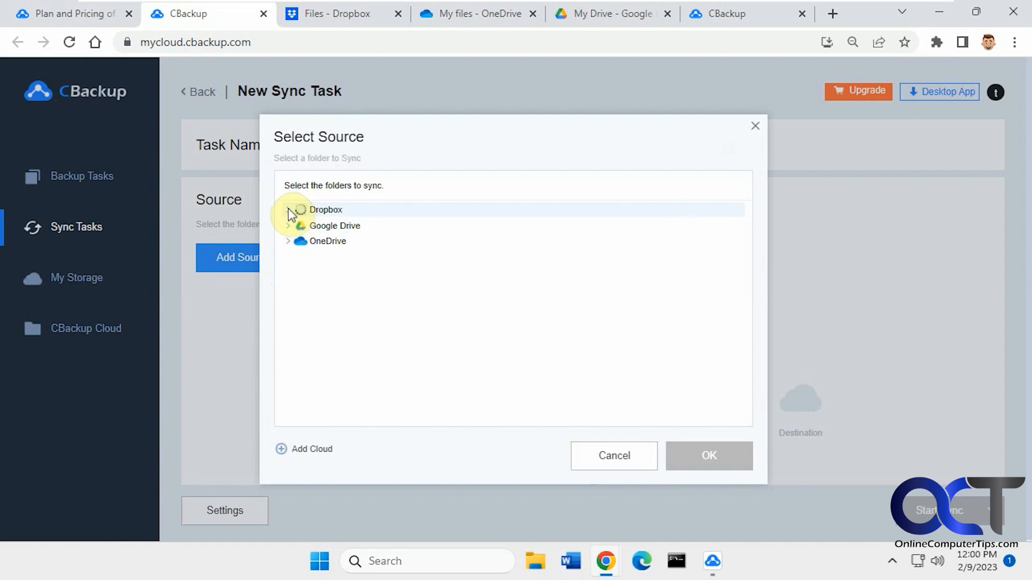
{"action": "left_click", "coordinate": [288, 213]}
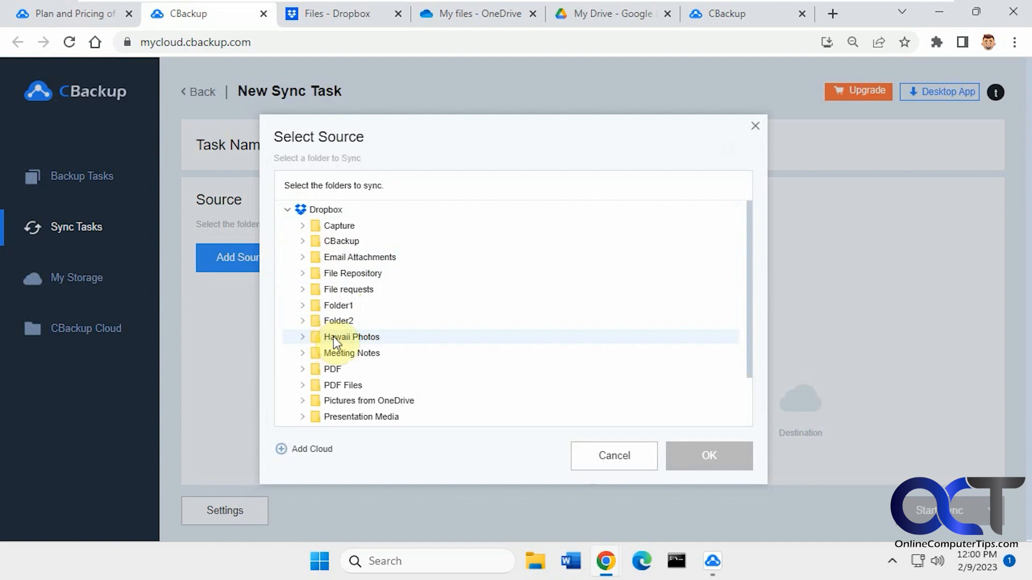
{"action": "left_click", "coordinate": [709, 456]}
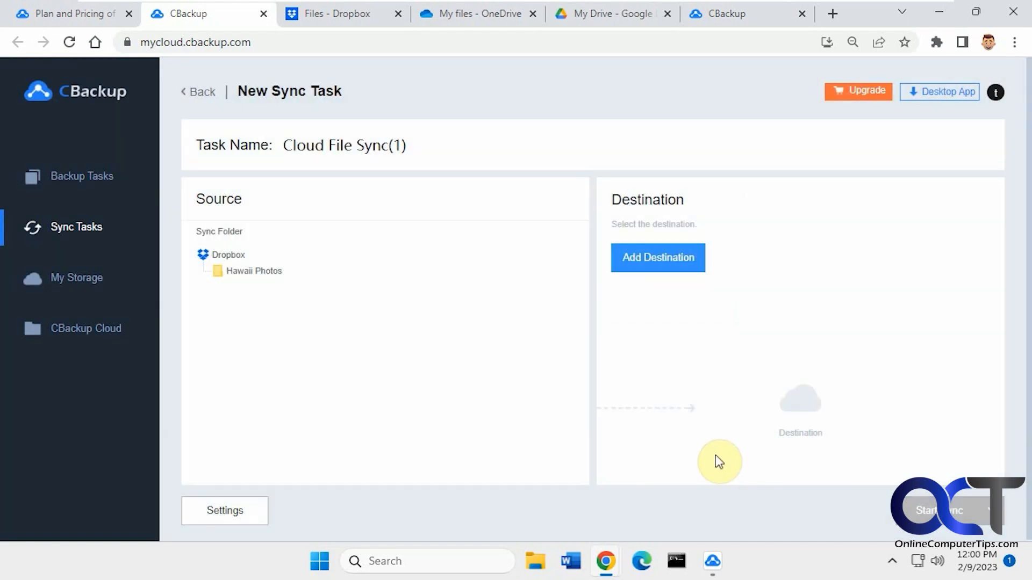
Set OneDrive/Pictures as destination and name the task 'DB to OD Pics'
{"action": "left_click", "coordinate": [657, 257]}
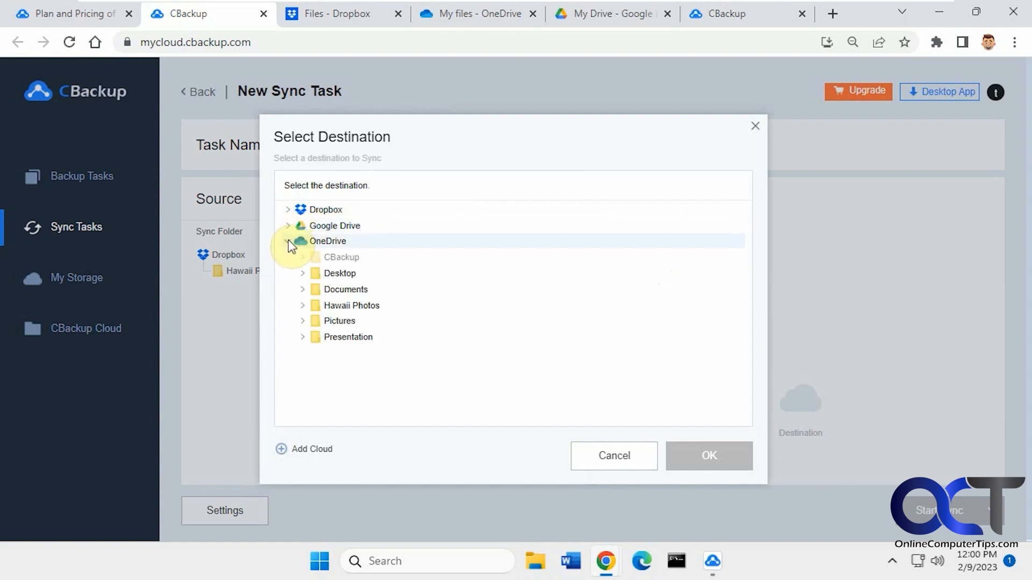
{"action": "left_click", "coordinate": [340, 320]}
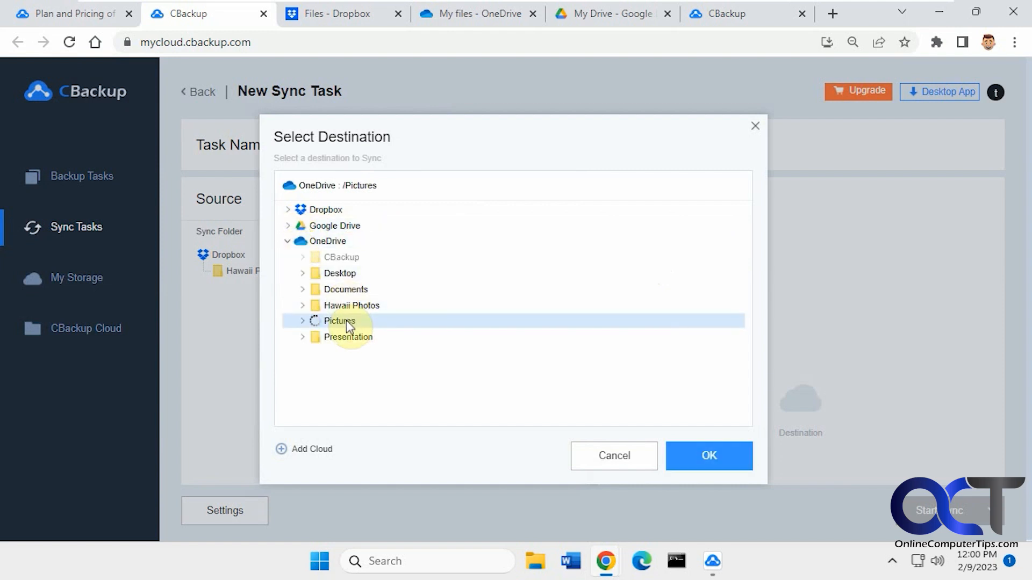
{"action": "left_click", "coordinate": [708, 456]}
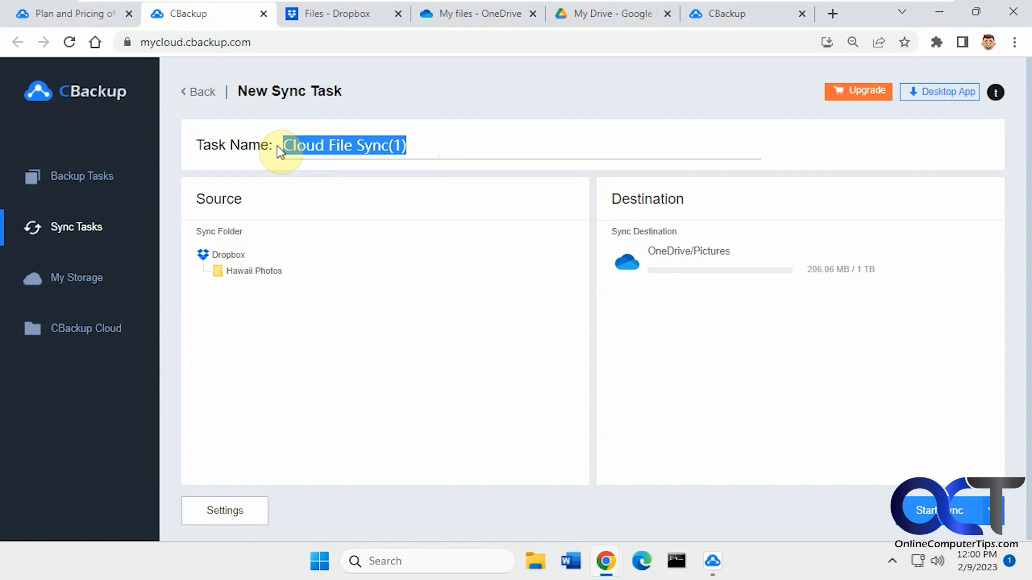
{"action": "type", "text": "DB t"}
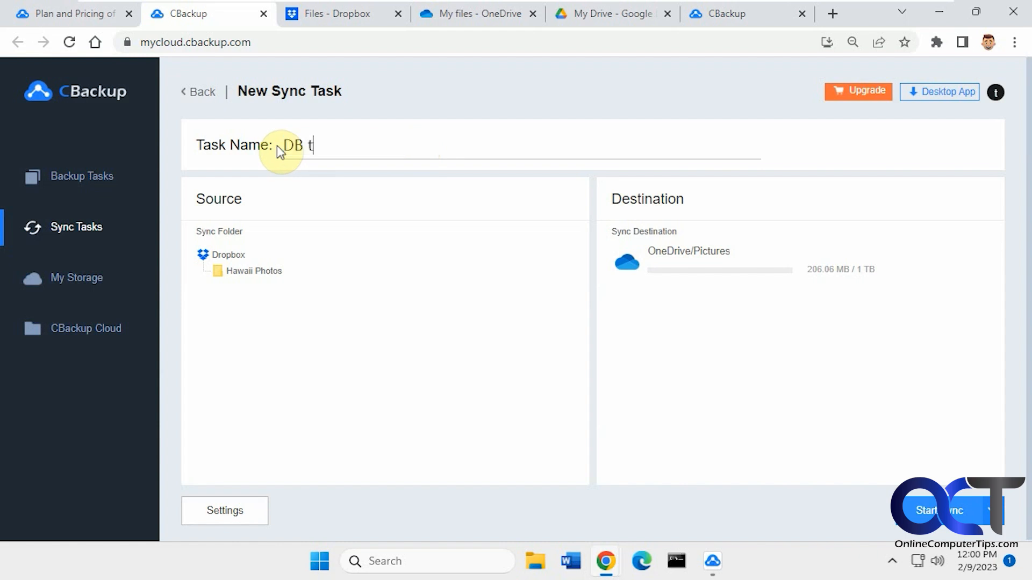
{"action": "type", "text": "o OD P"}
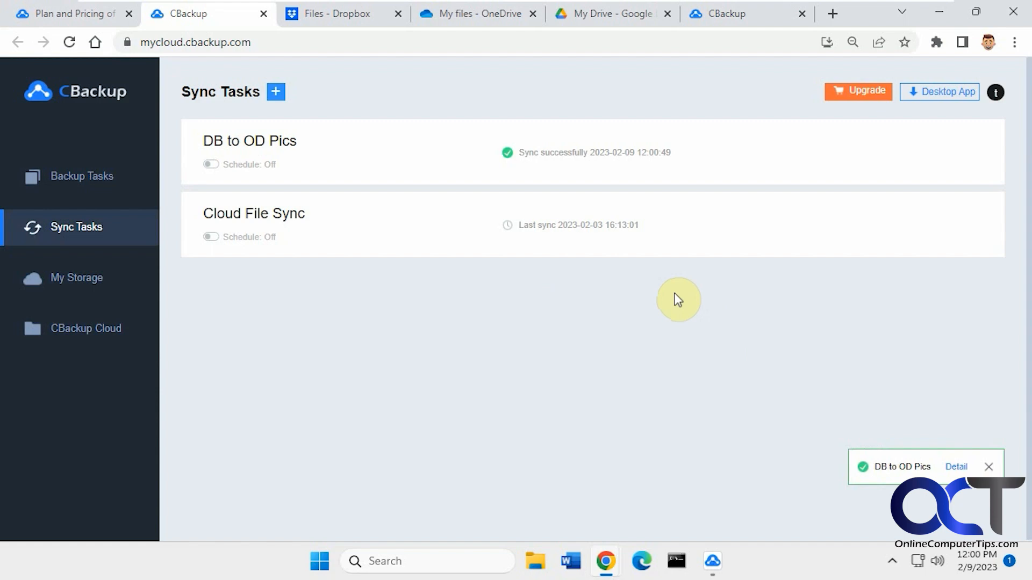
View the DB to OD Pics sync details: 3 of 3 files, 1.45 MB
{"action": "left_click", "coordinate": [973, 151]}
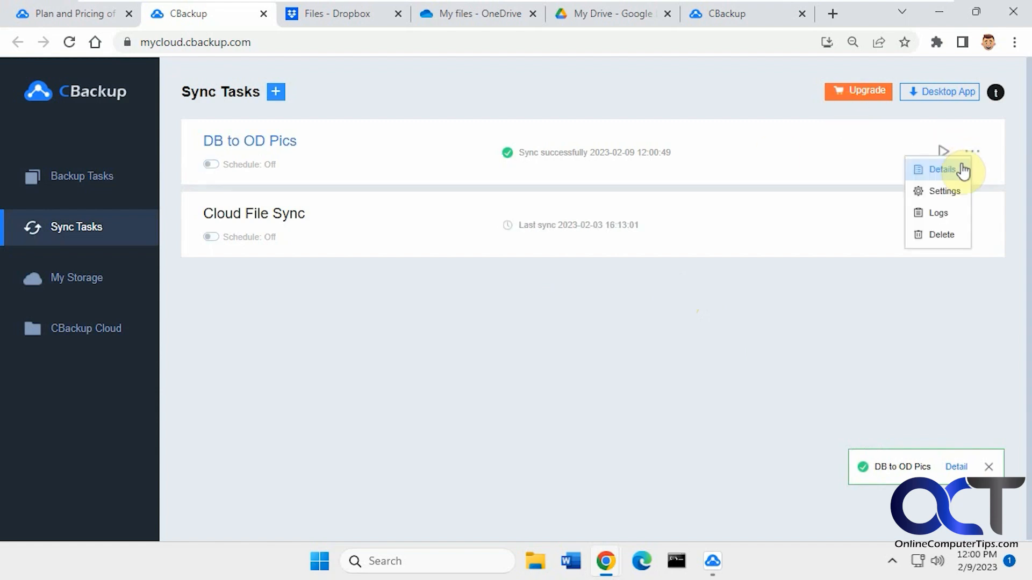
{"action": "left_click", "coordinate": [942, 169]}
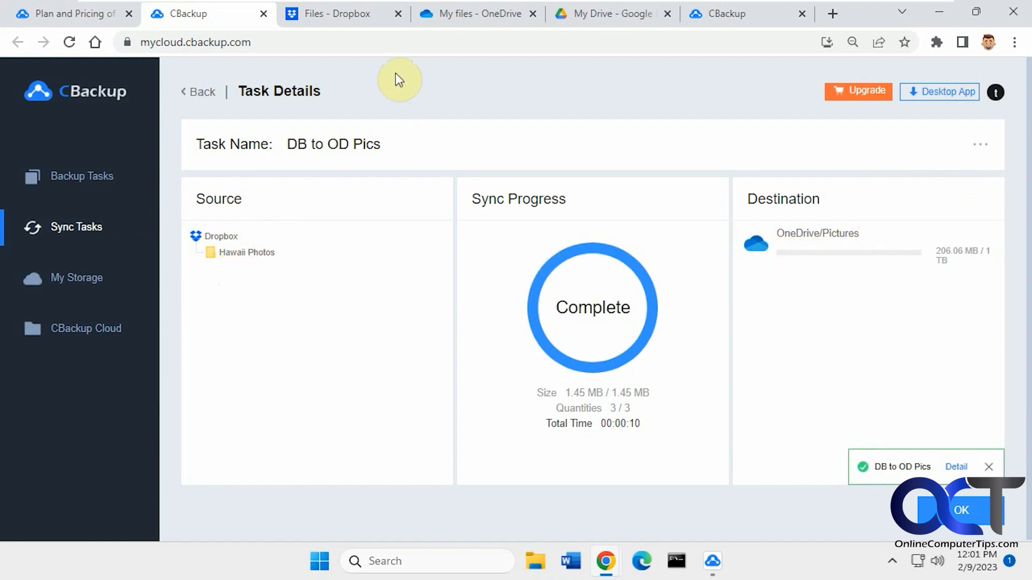
Browse OneDrive's Pictures folder to find the three synced Hawaii photos
{"action": "left_click", "coordinate": [477, 13]}
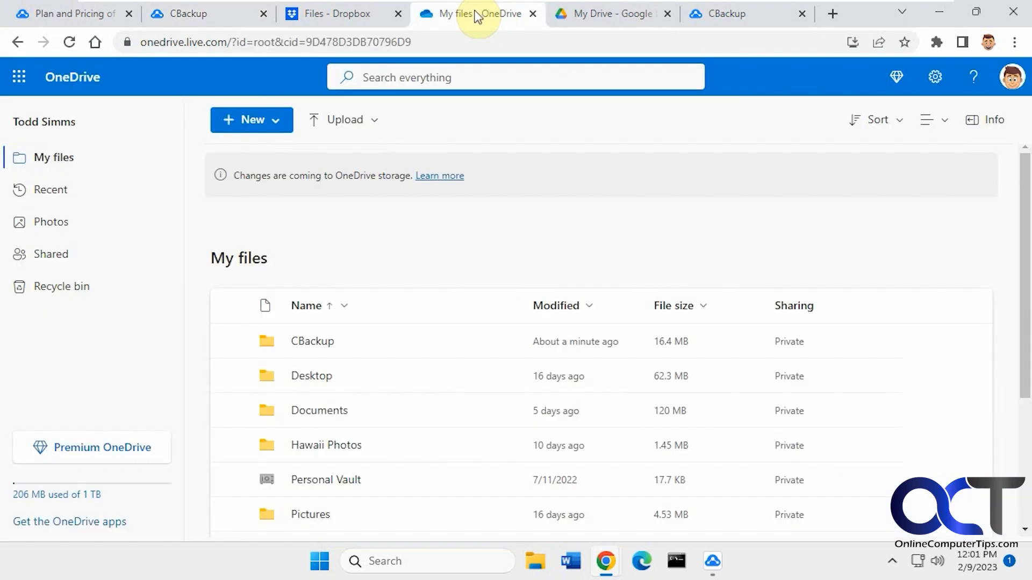
{"action": "scroll", "scroll_direction": "down", "scroll_amount": 3}
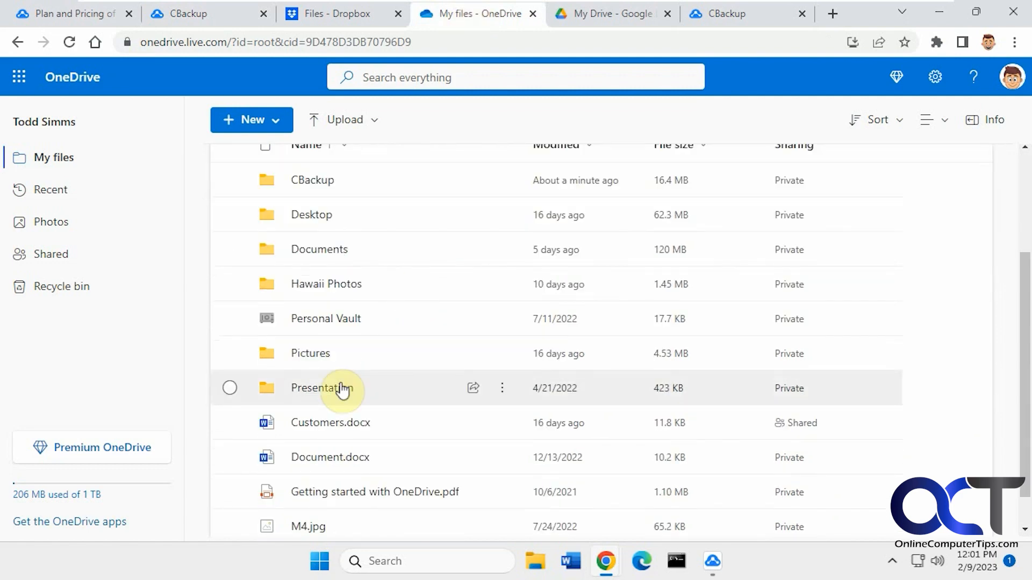
{"action": "double_click", "coordinate": [310, 354]}
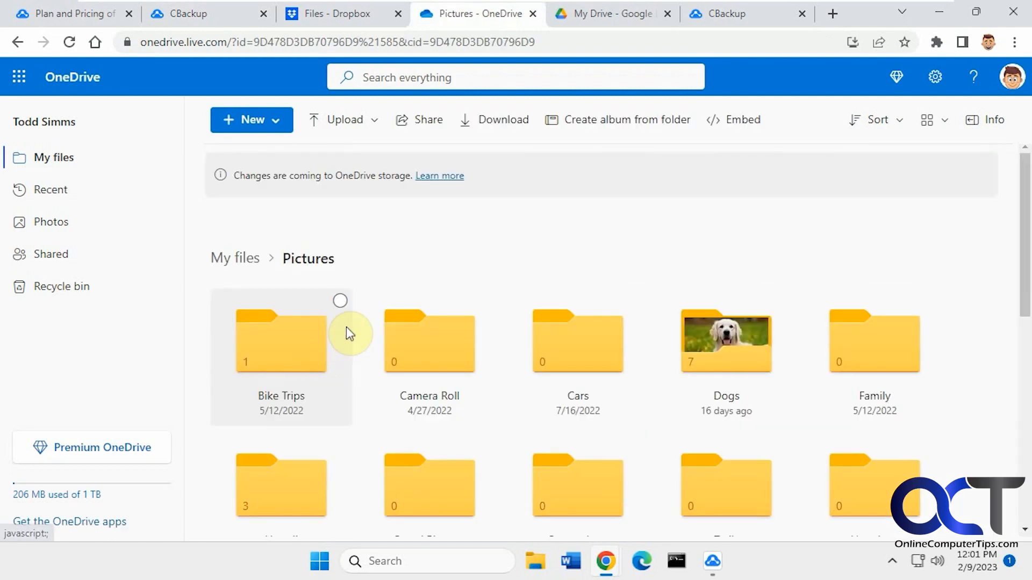
{"action": "scroll", "scroll_direction": "down", "scroll_amount": 3}
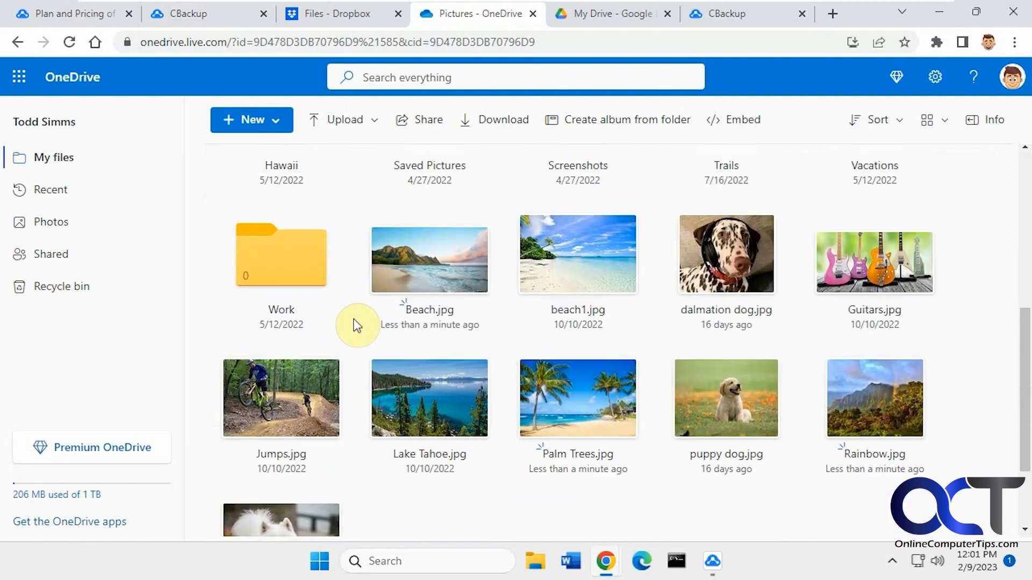
{"action": "scroll", "scroll_direction": "down", "scroll_amount": 3}
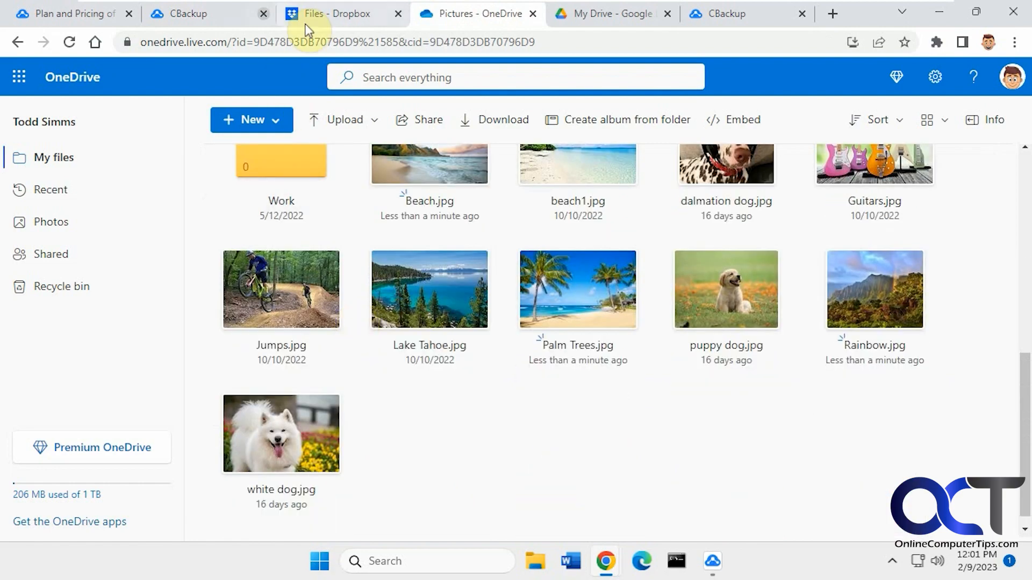
Compare the OneDrive Pictures contents against the Dropbox Hawaii Photos listing
{"action": "left_click", "coordinate": [336, 13]}
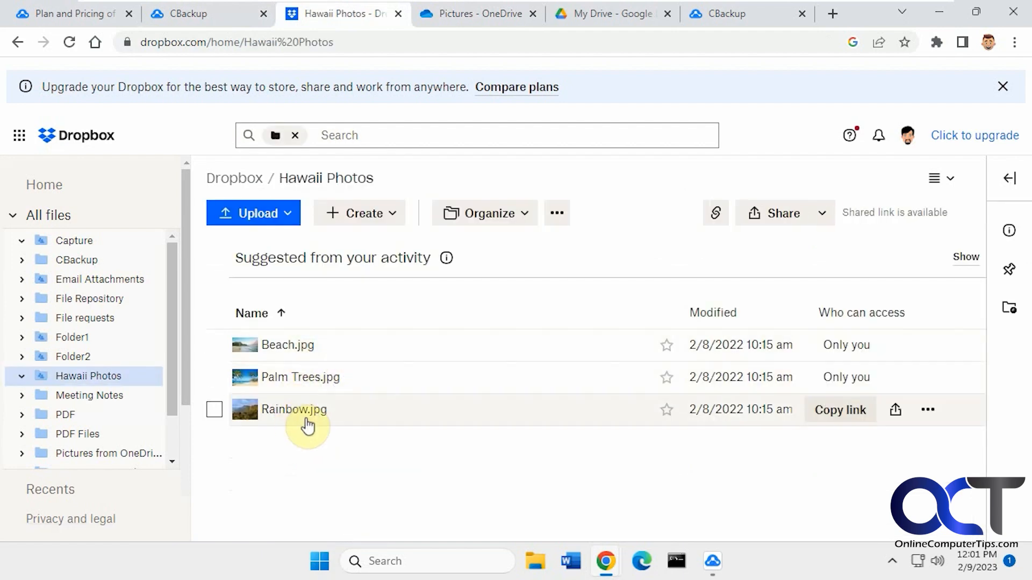
{"action": "left_click", "coordinate": [477, 12]}
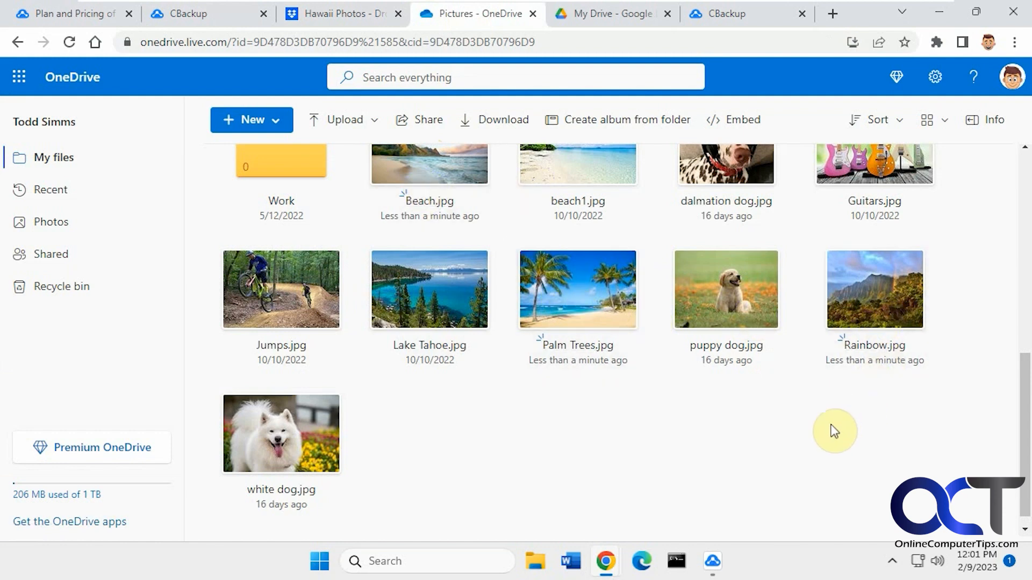
{"action": "mouse_move", "coordinate": [802, 434]}
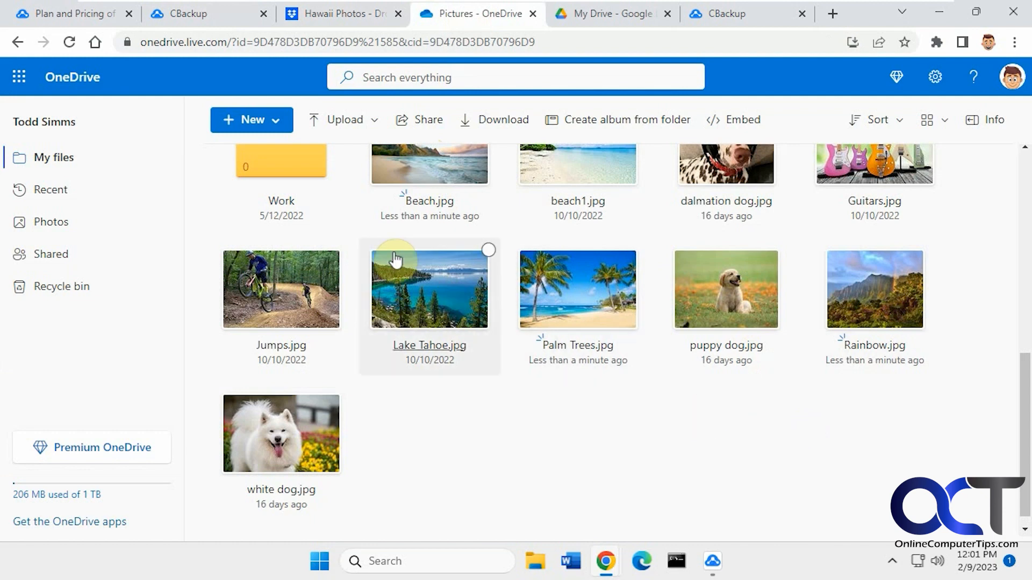
{"action": "mouse_move", "coordinate": [650, 307]}
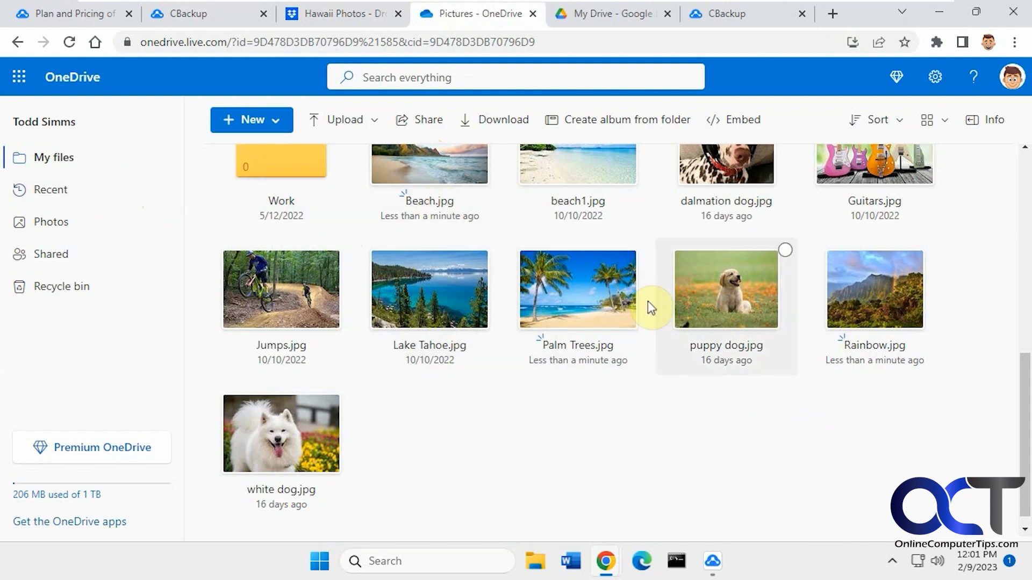
{"action": "mouse_move", "coordinate": [679, 425]}
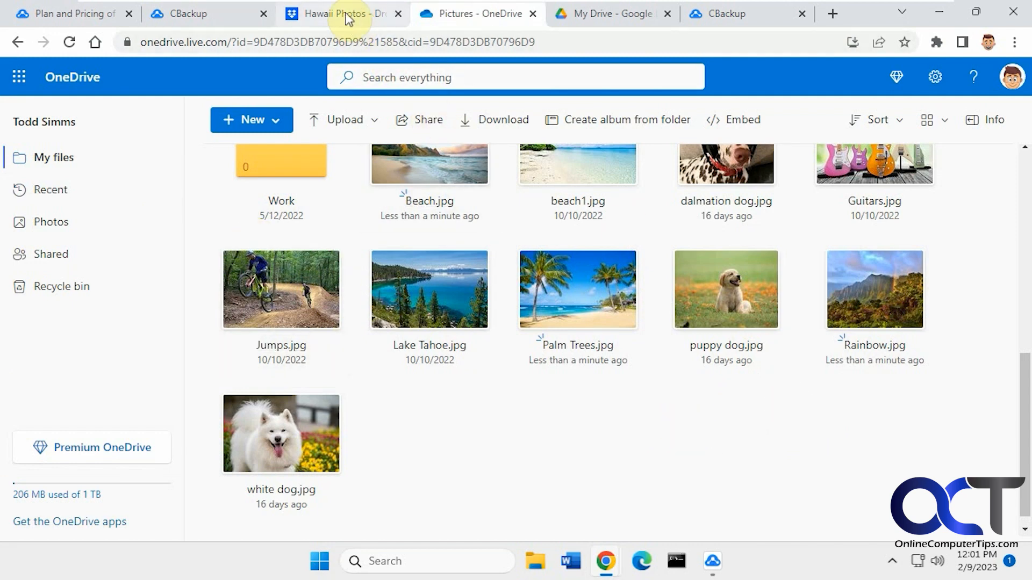
{"action": "left_click", "coordinate": [342, 14]}
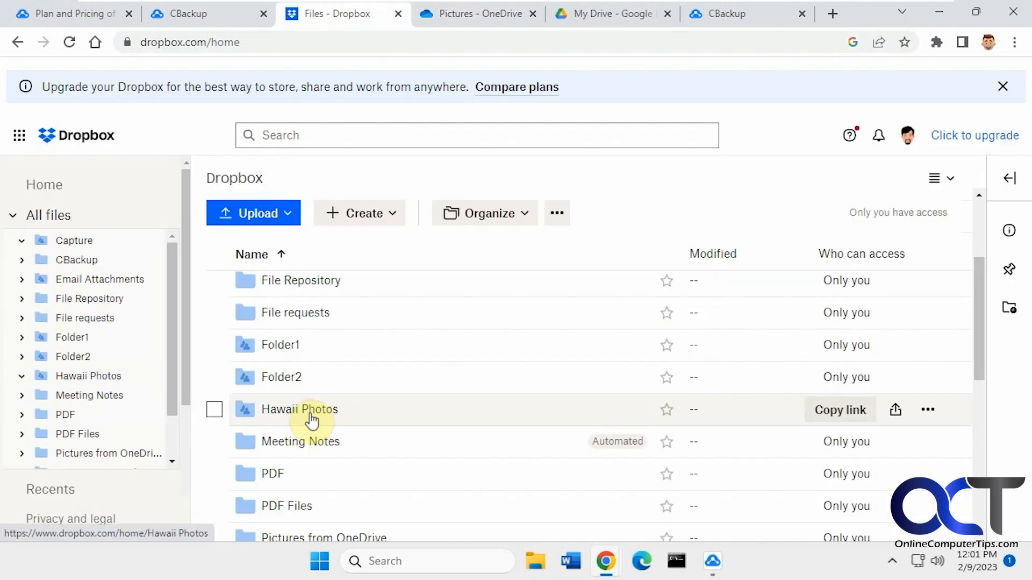
{"action": "mouse_move", "coordinate": [353, 425]}
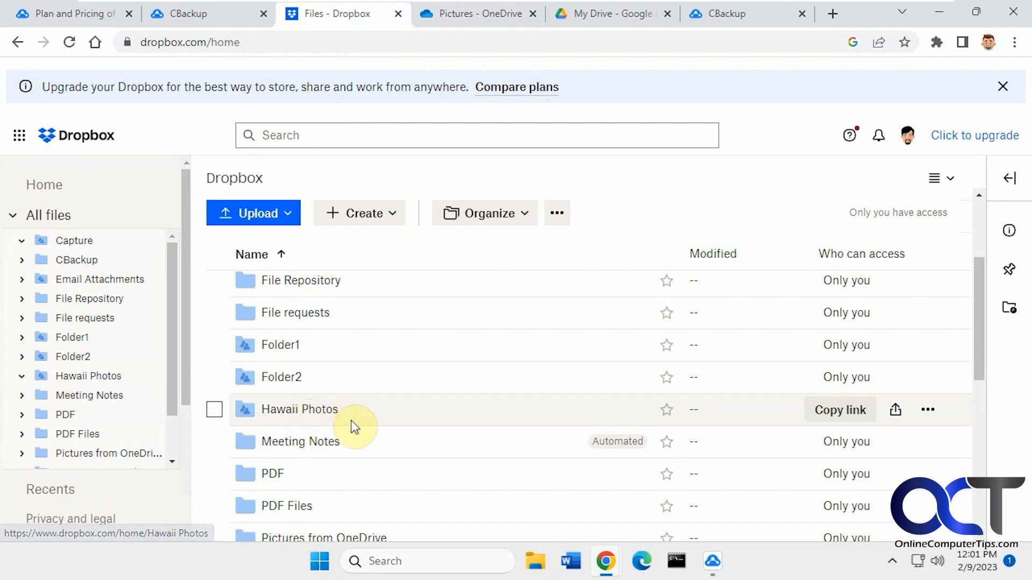
{"action": "left_click", "coordinate": [476, 13]}
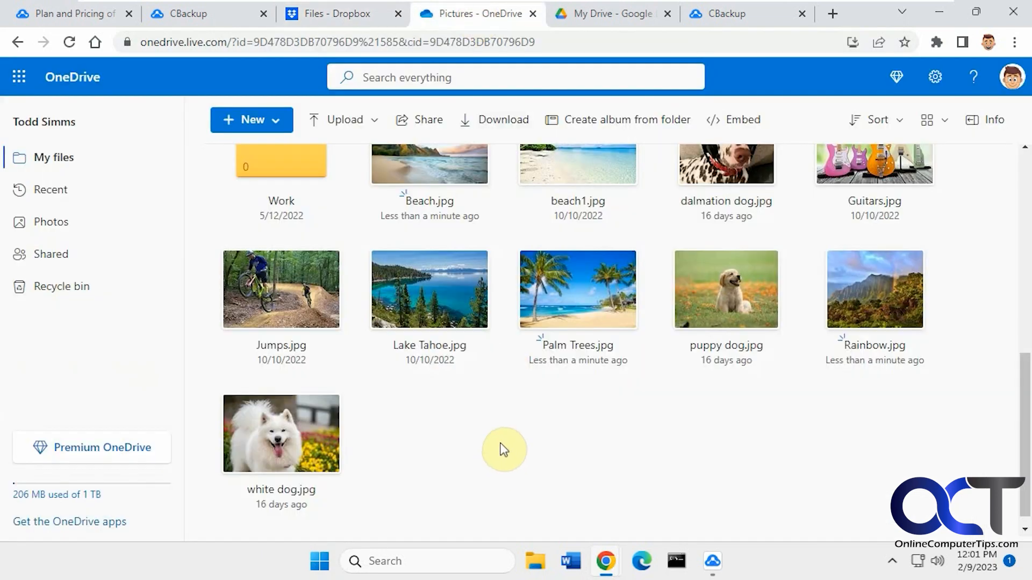
{"action": "mouse_move", "coordinate": [502, 458]}
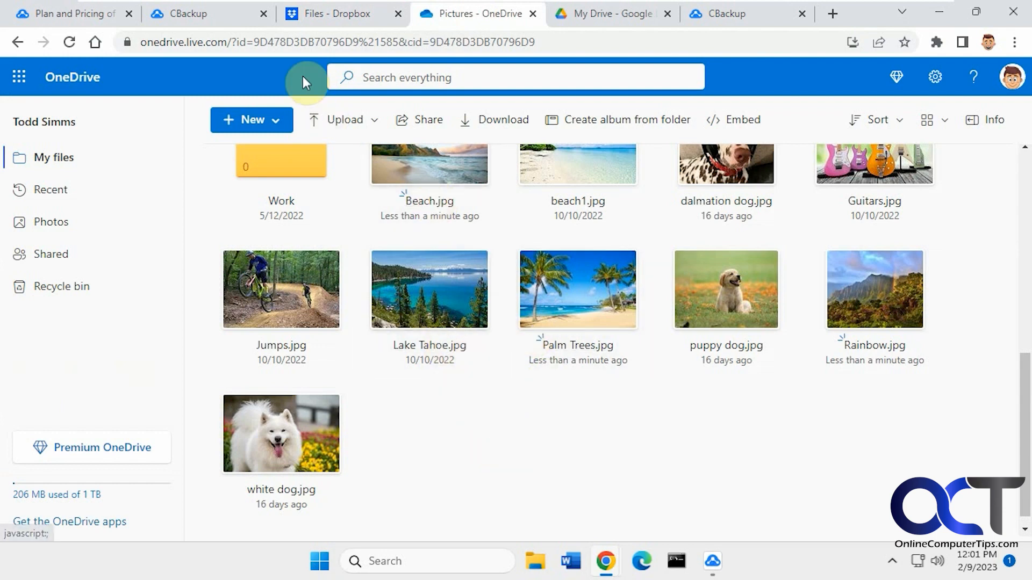
Return to CBackup and show the sync task list with DB to OD Pics' last sync
{"action": "left_click", "coordinate": [192, 13]}
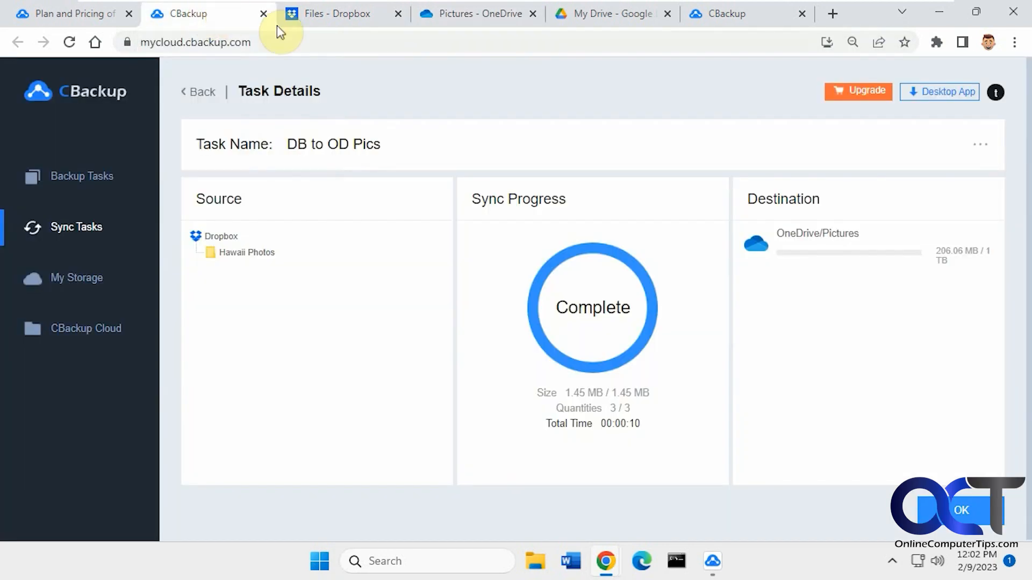
{"action": "left_click", "coordinate": [76, 227]}
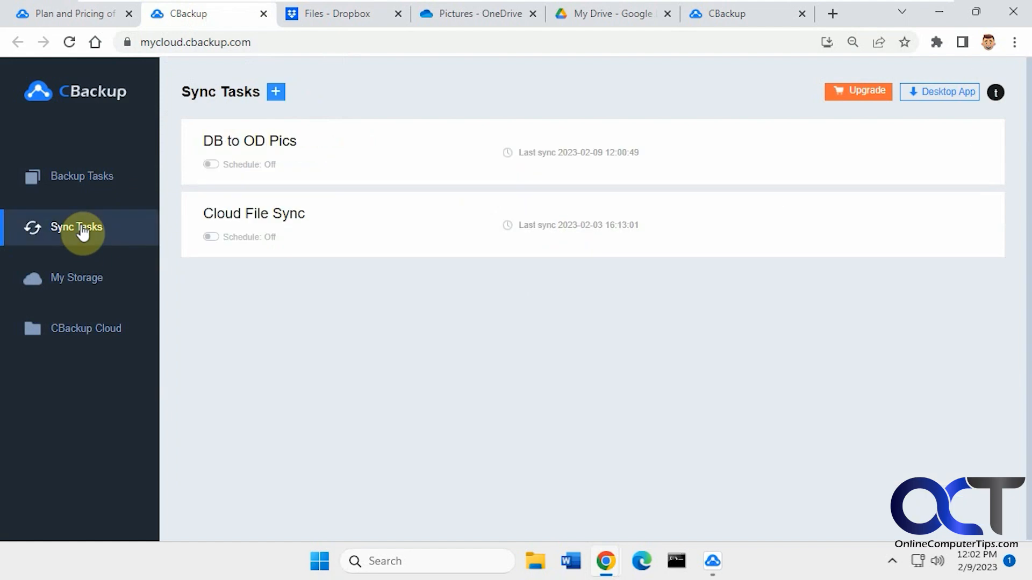
View the Free plan's account usage limits, then the My Storage overview of connected clouds
{"action": "left_click", "coordinate": [714, 561]}
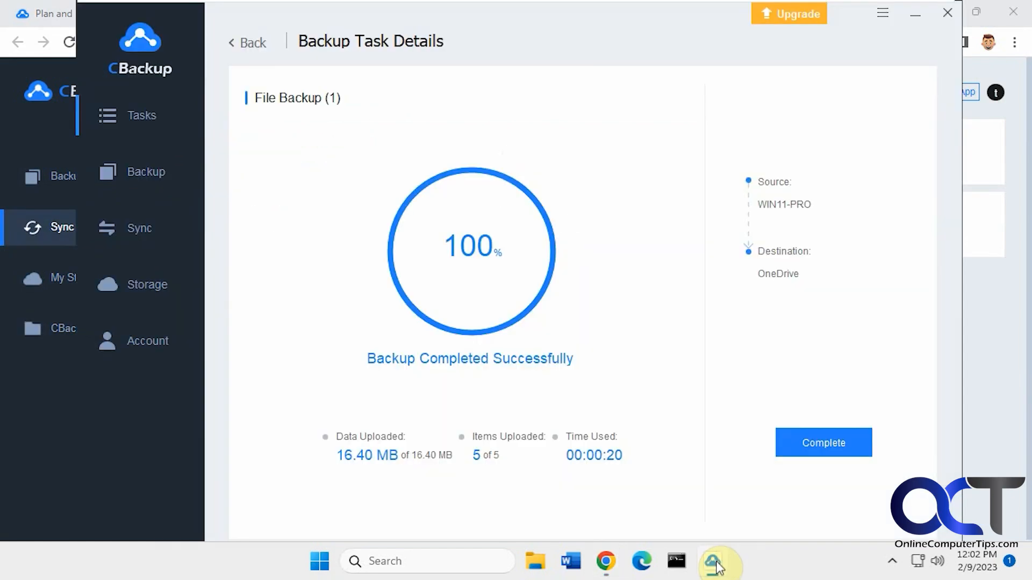
{"action": "left_click", "coordinate": [148, 341]}
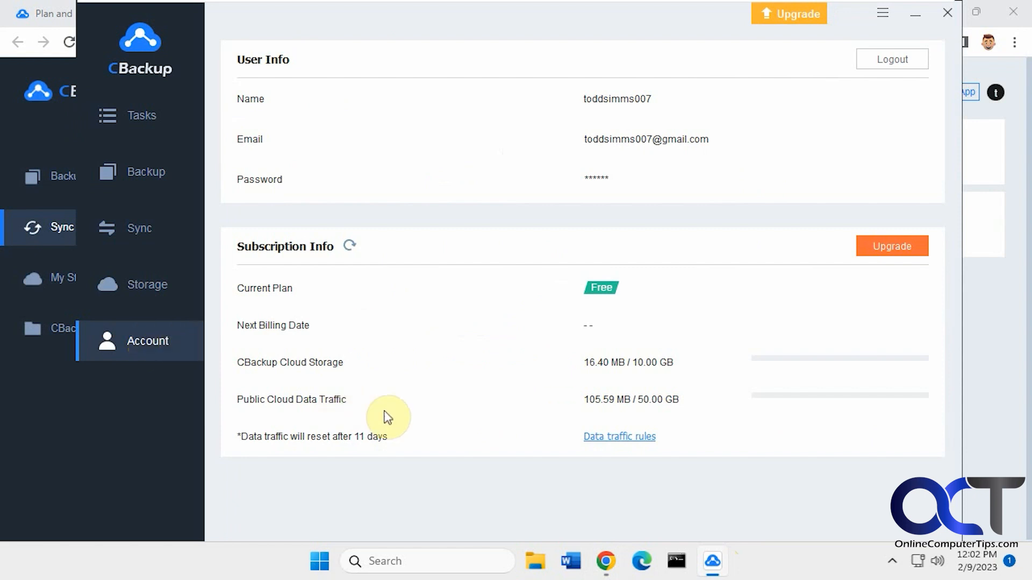
{"action": "mouse_move", "coordinate": [849, 254]}
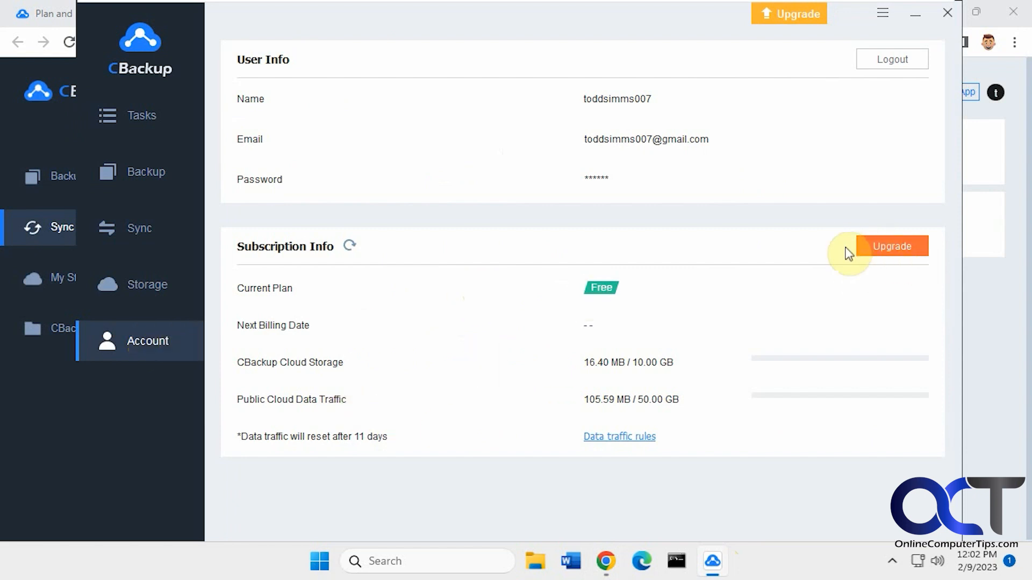
{"action": "left_click", "coordinate": [882, 13]}
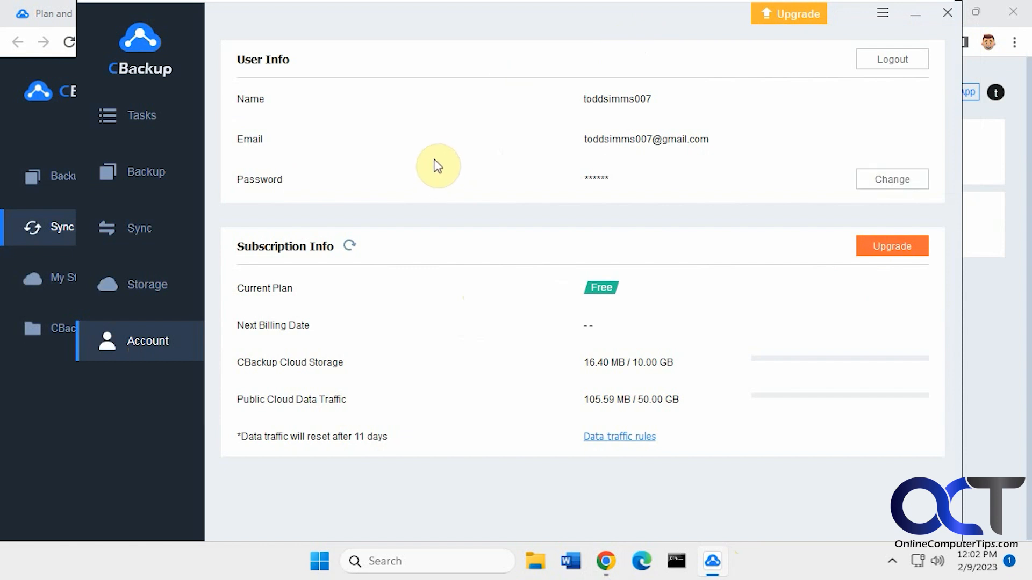
{"action": "left_click", "coordinate": [146, 285]}
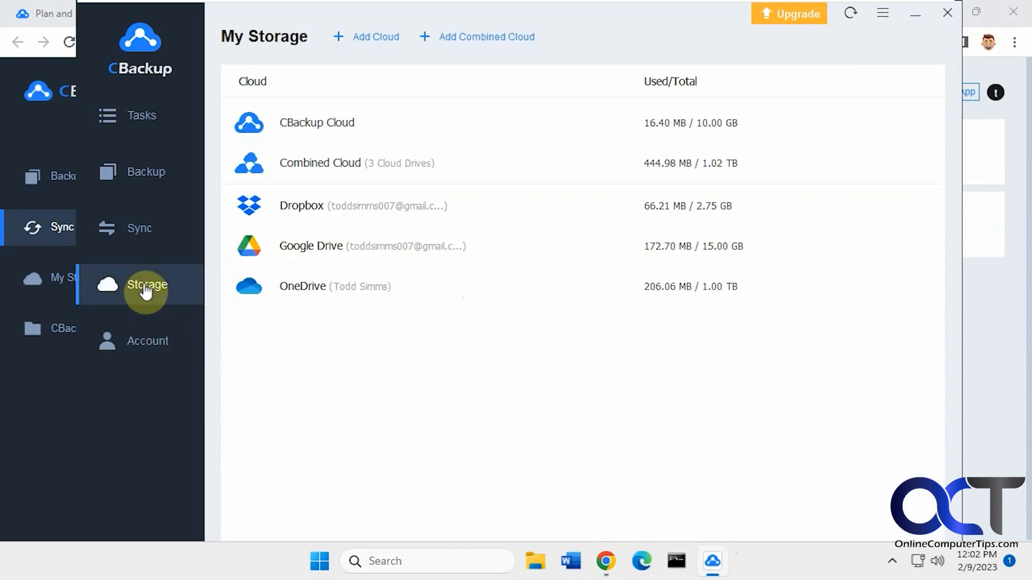
{"action": "mouse_move", "coordinate": [341, 249]}
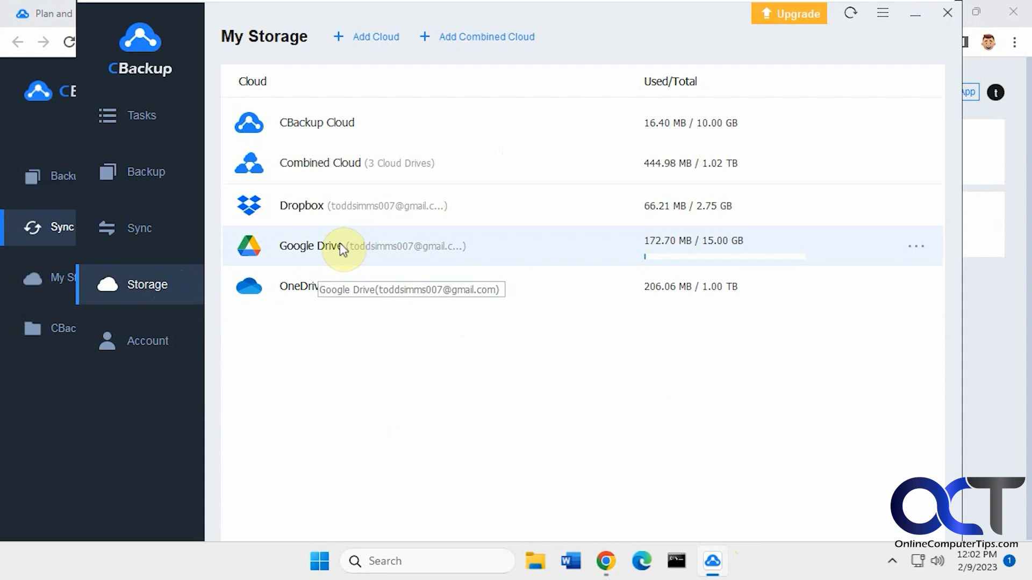
{"action": "mouse_move", "coordinate": [336, 300]}
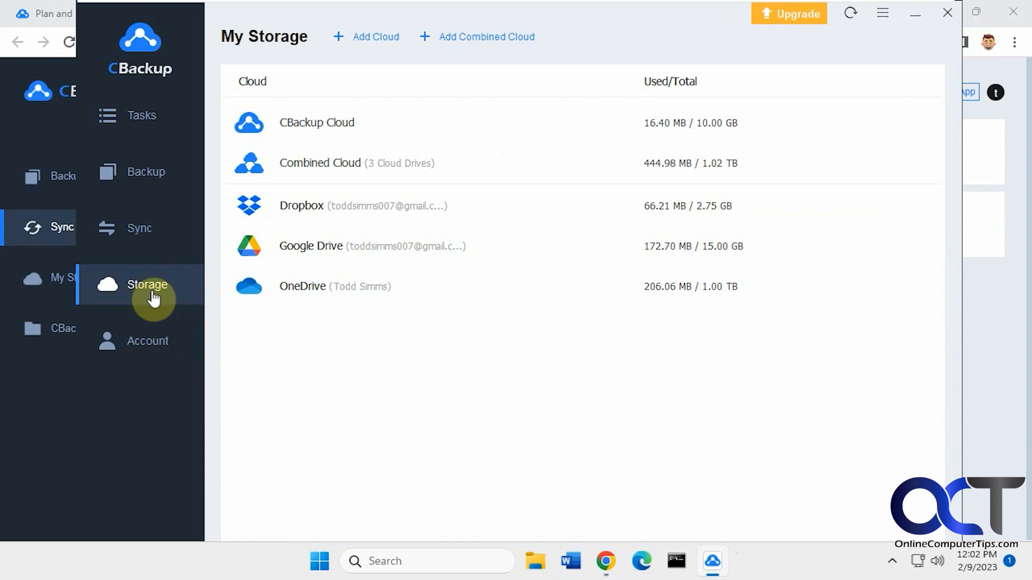
{"action": "mouse_move", "coordinate": [150, 183]}
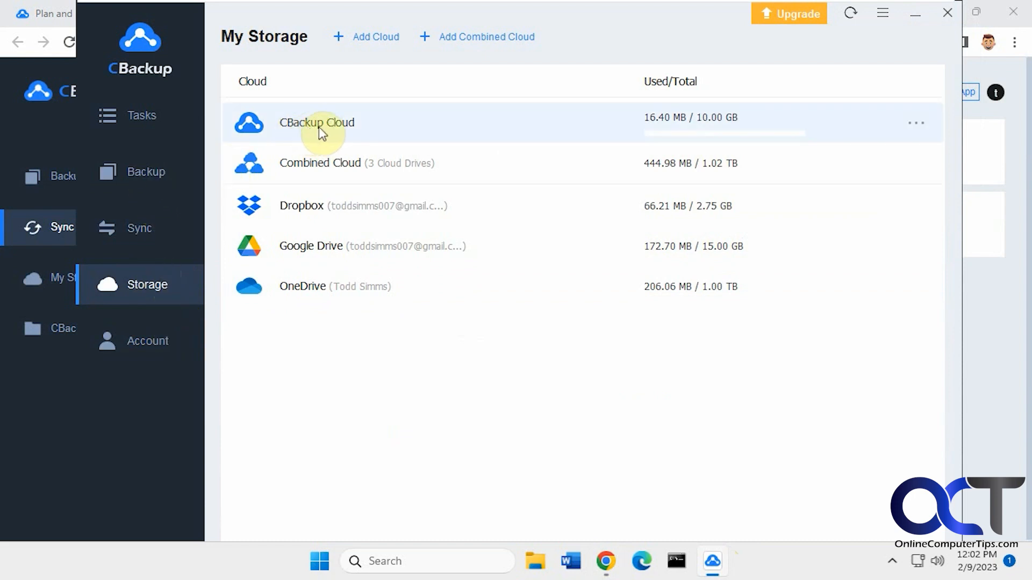
{"action": "mouse_move", "coordinate": [663, 125]}
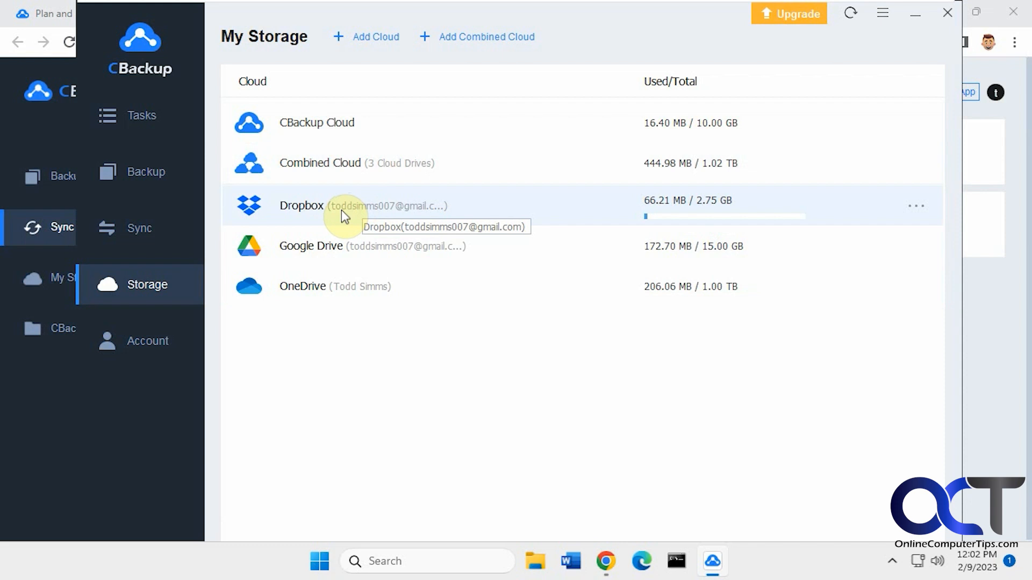
{"action": "mouse_move", "coordinate": [691, 285]}
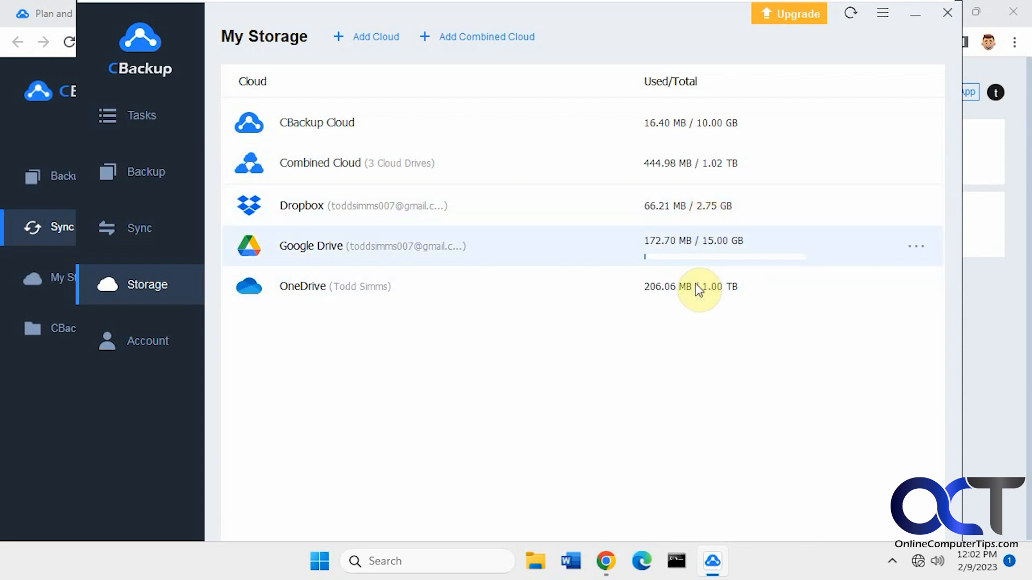
{"action": "mouse_move", "coordinate": [694, 205]}
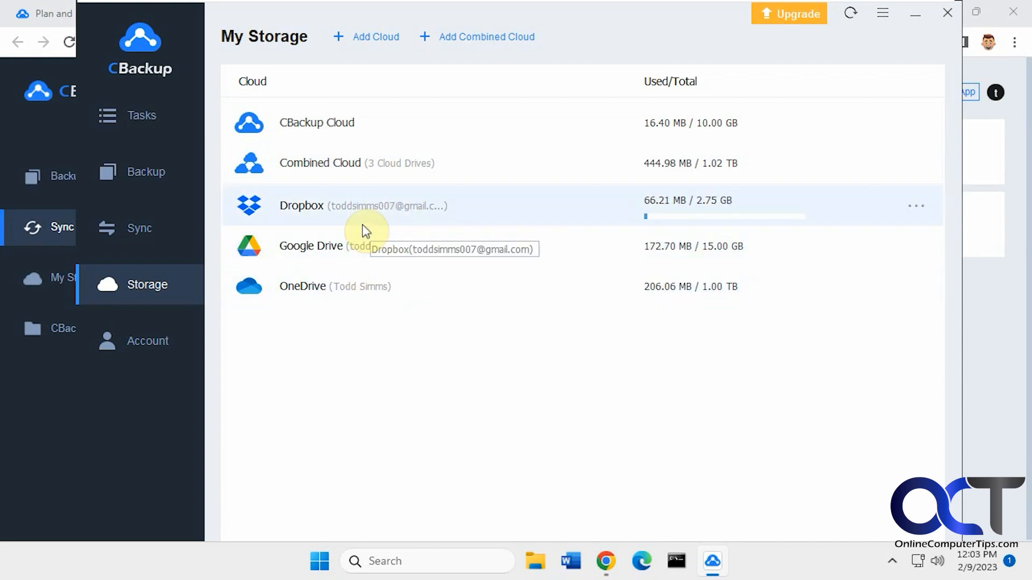
{"action": "mouse_move", "coordinate": [362, 164]}
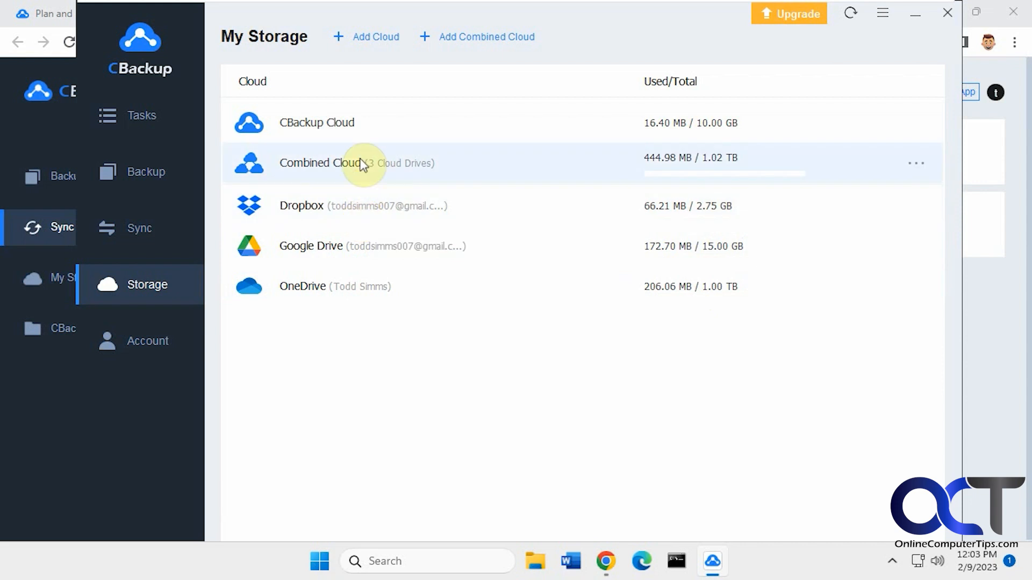
{"action": "mouse_move", "coordinate": [371, 167]}
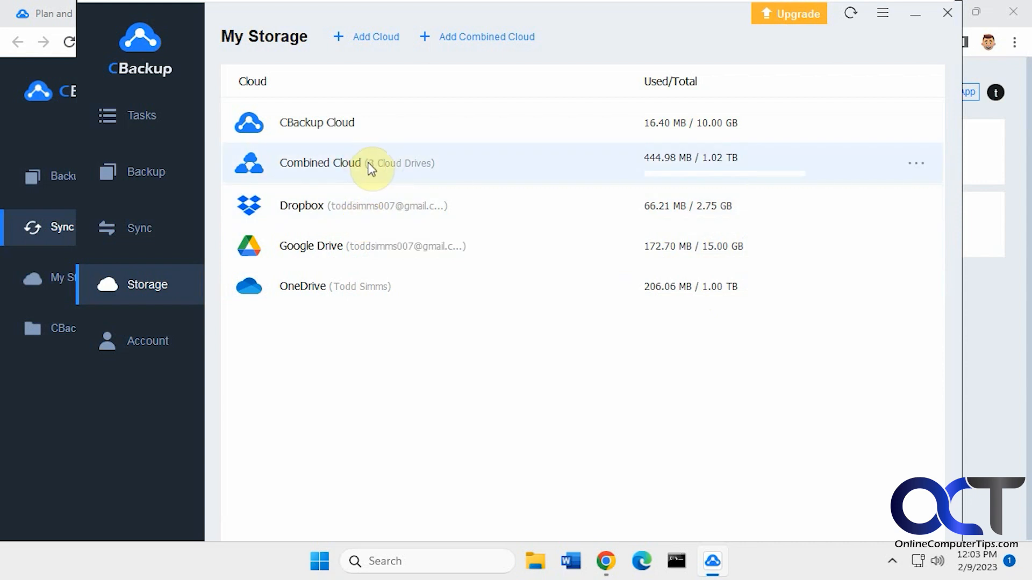